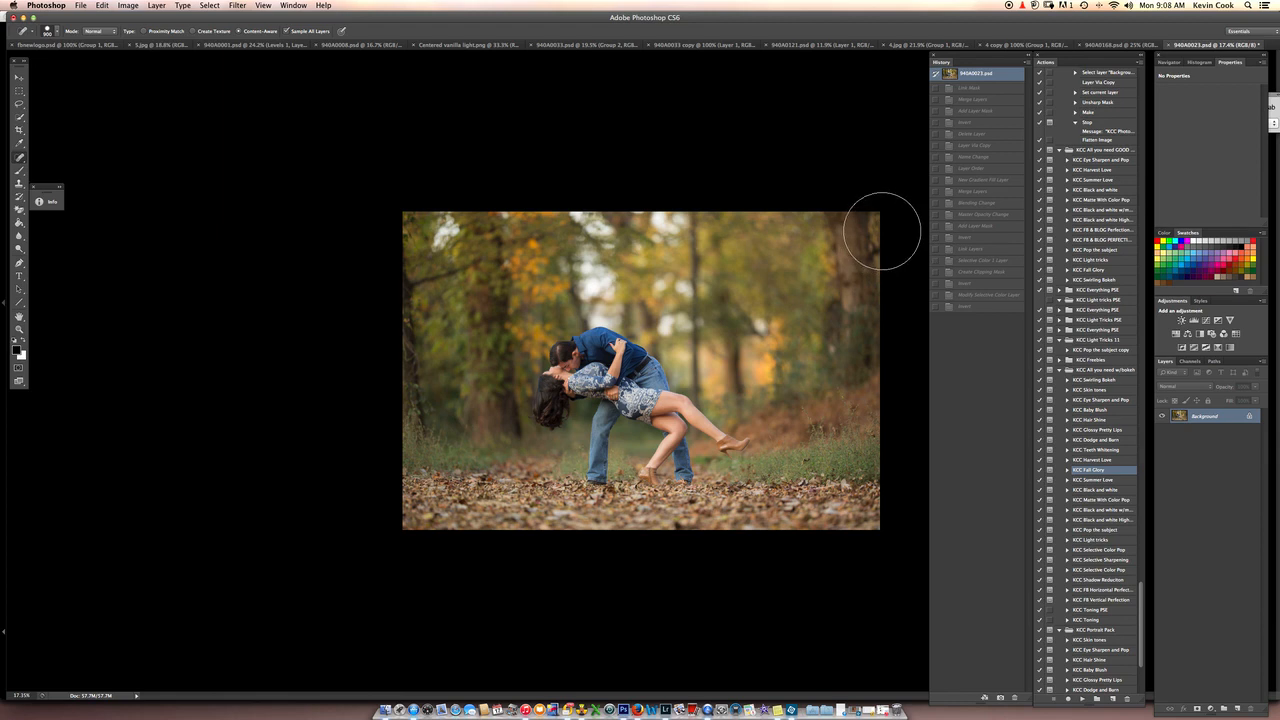
mouse_move(888, 236)
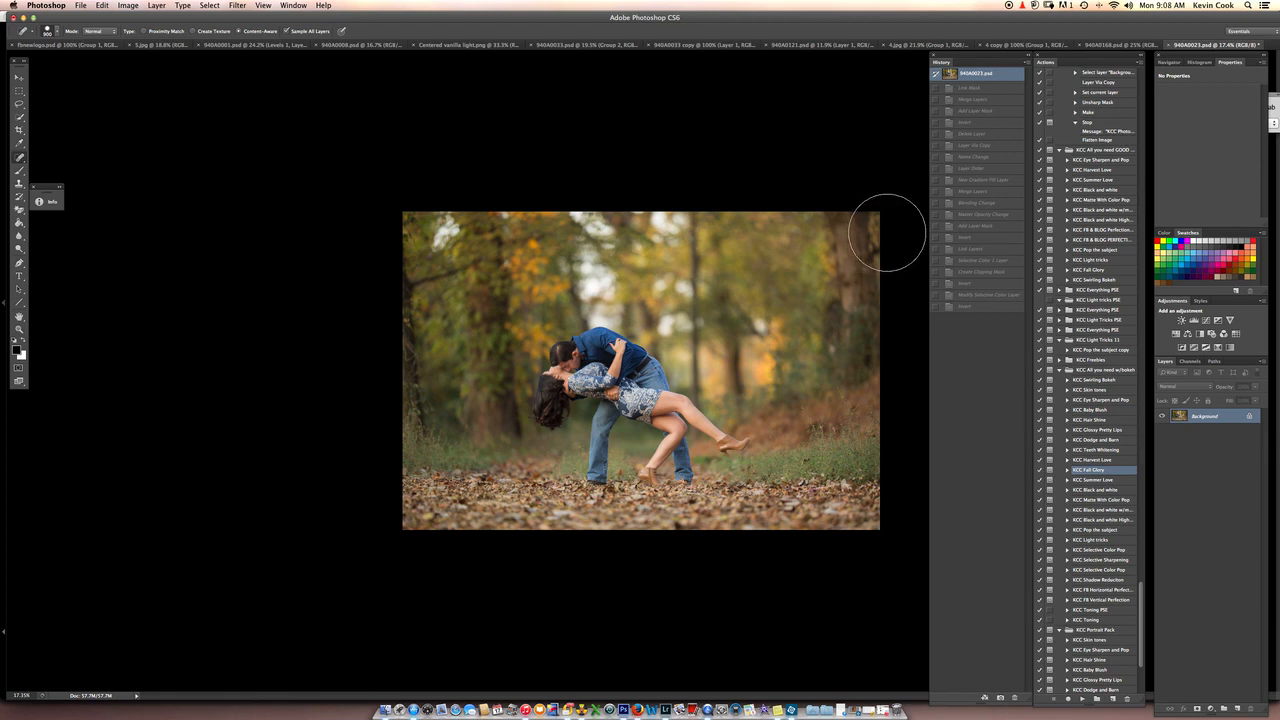
mouse_move(888, 250)
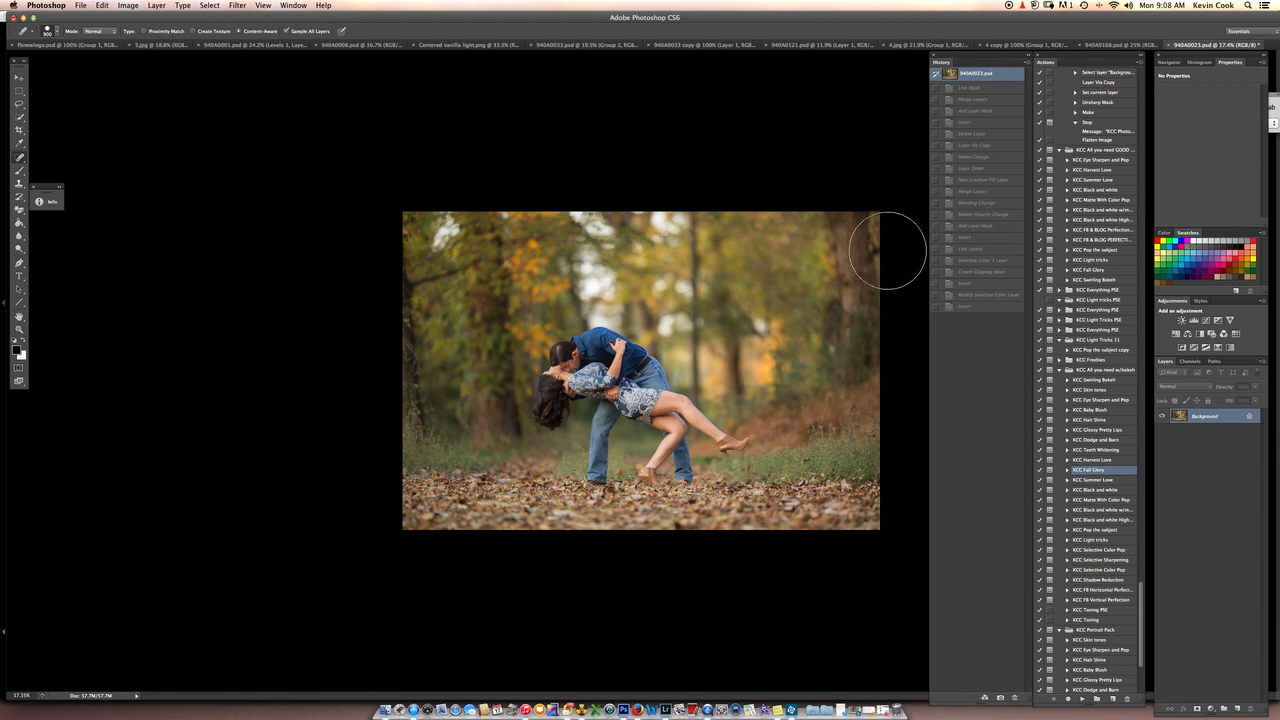
mouse_move(856, 270)
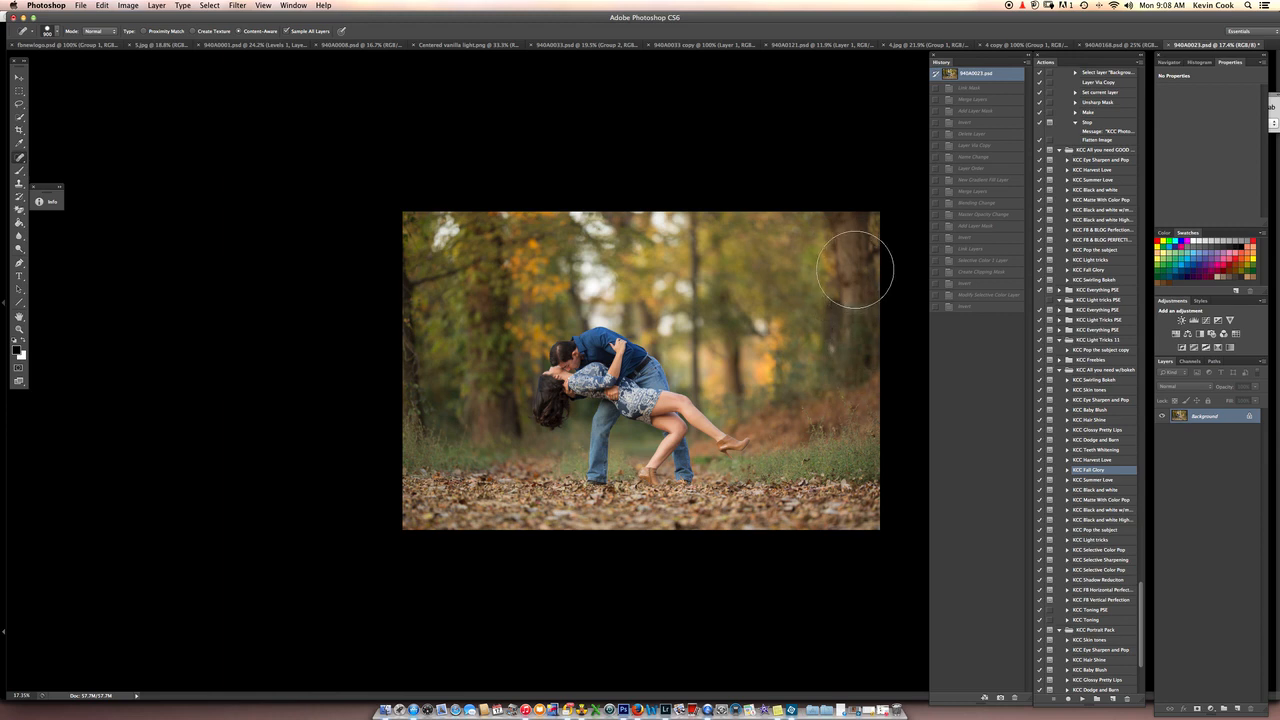
mouse_move(850, 288)
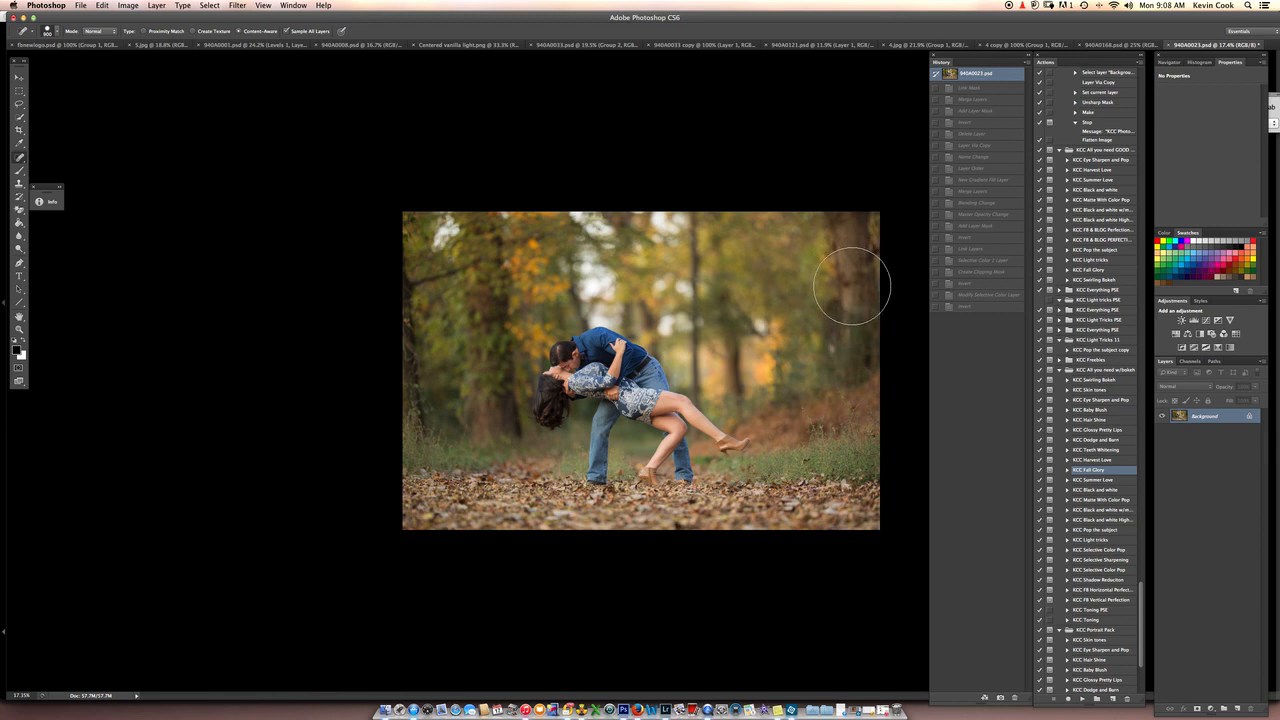
mouse_move(824, 456)
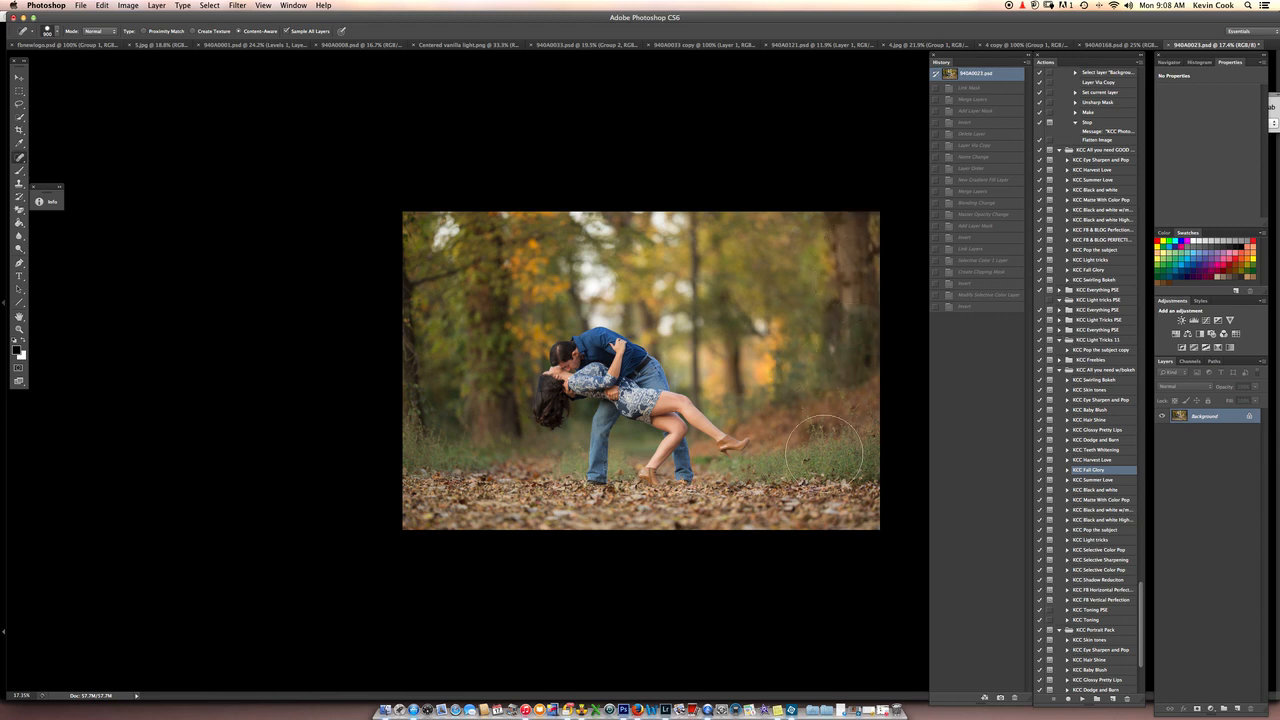
mouse_move(858, 318)
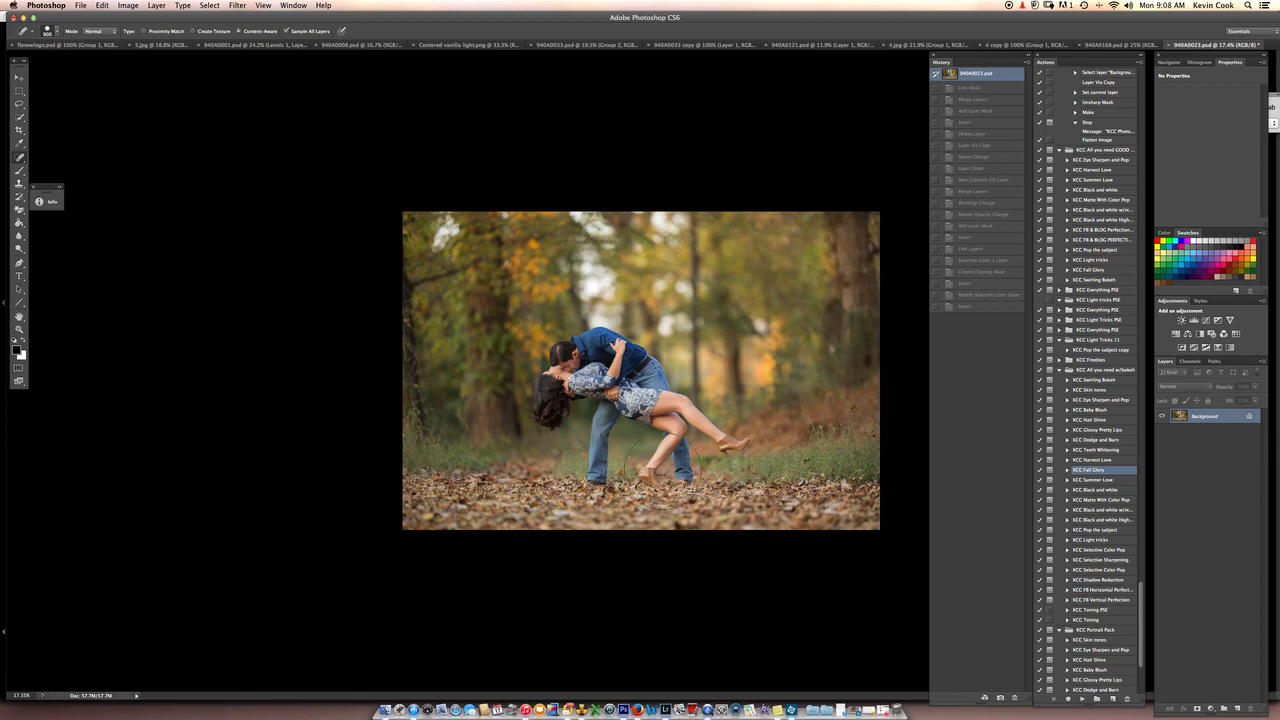
mouse_move(882, 370)
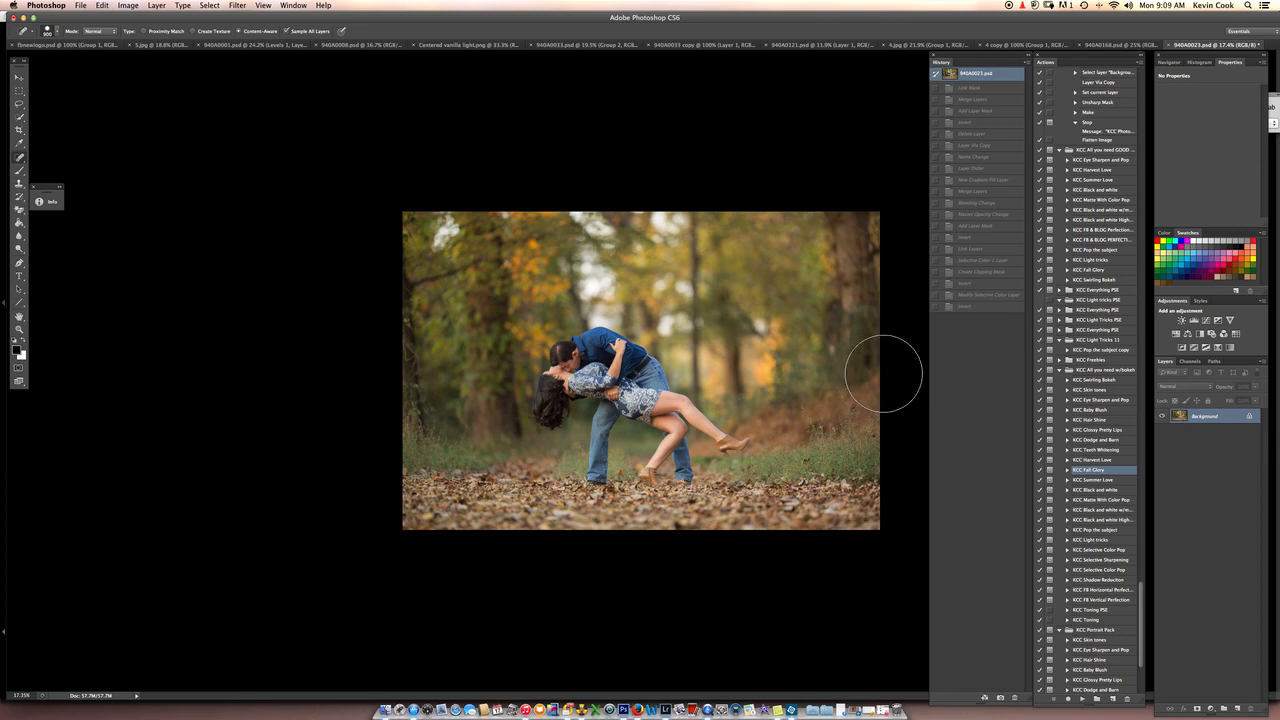
mouse_move(850, 364)
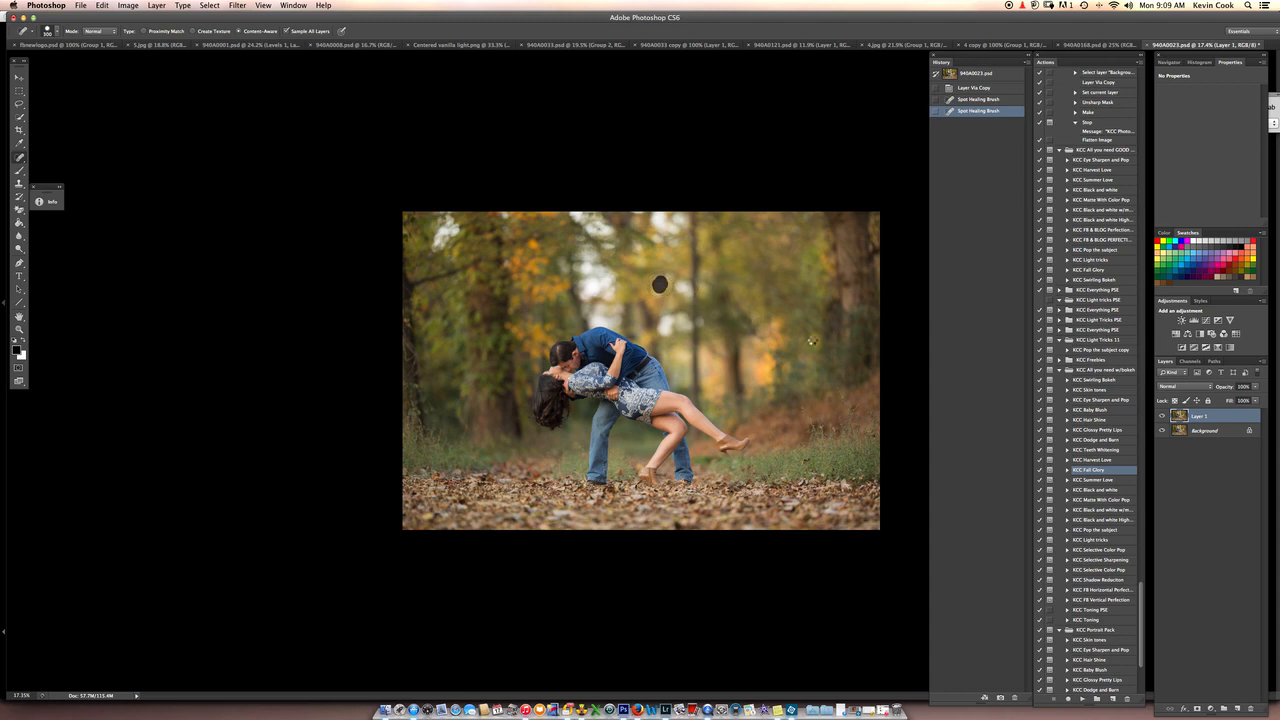
Heal a dark spot in the trees and clone over two distracting background spots.
click(658, 284)
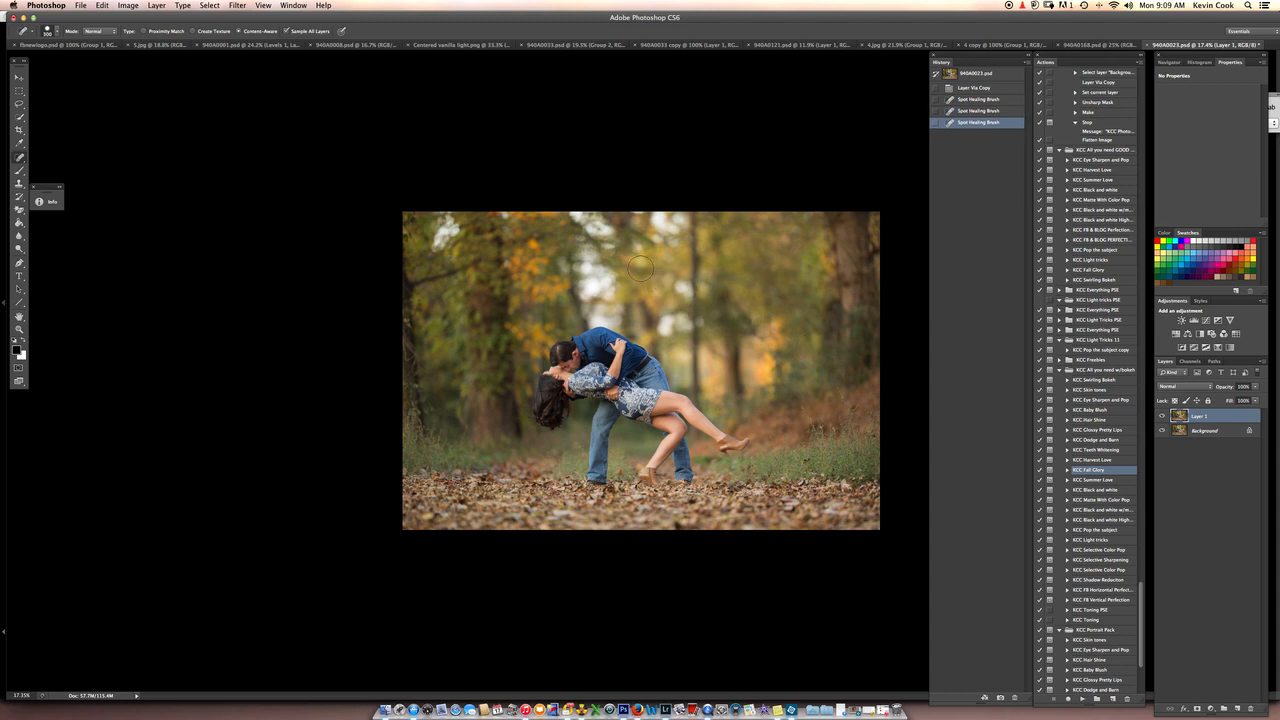
mouse_move(610, 240)
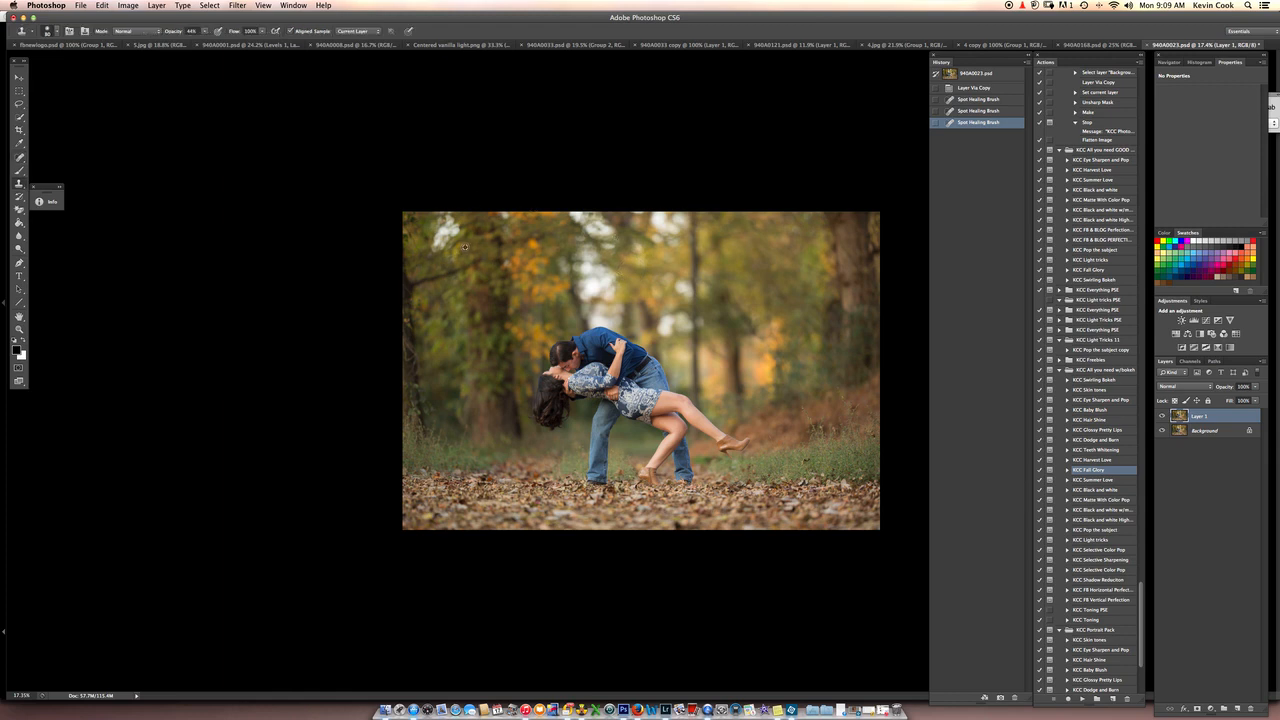
mouse_move(444, 236)
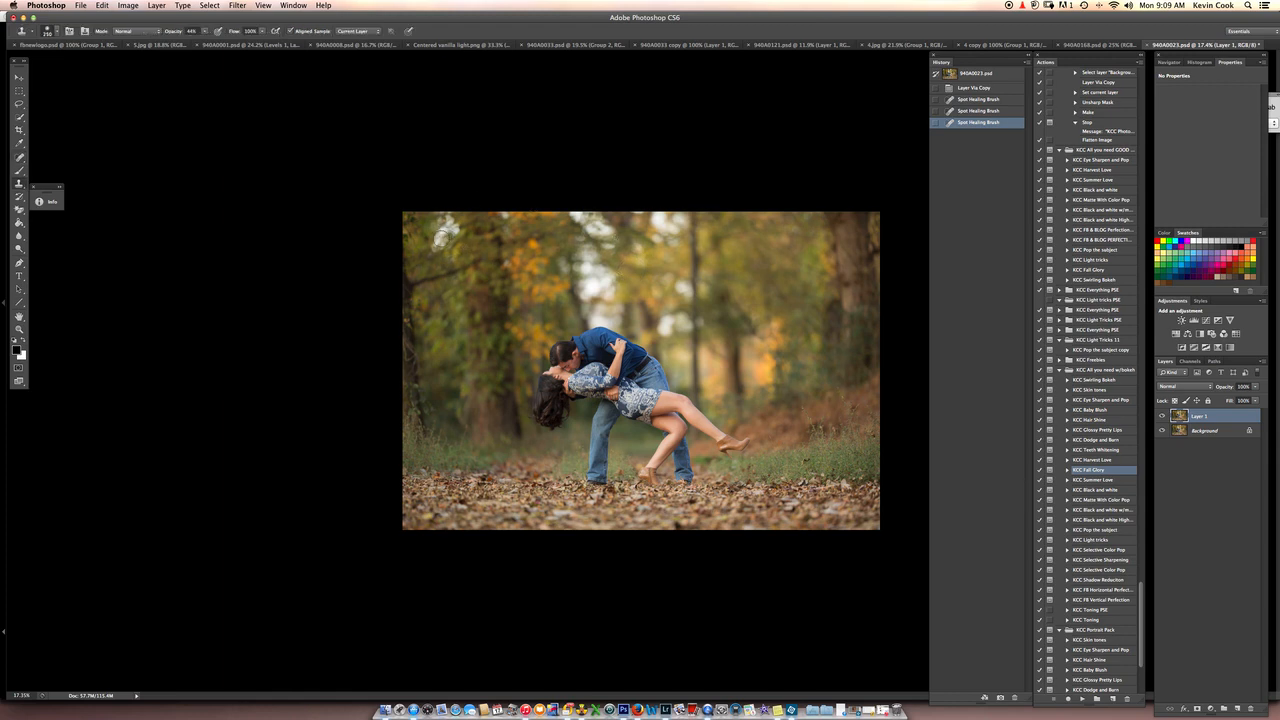
click(436, 236)
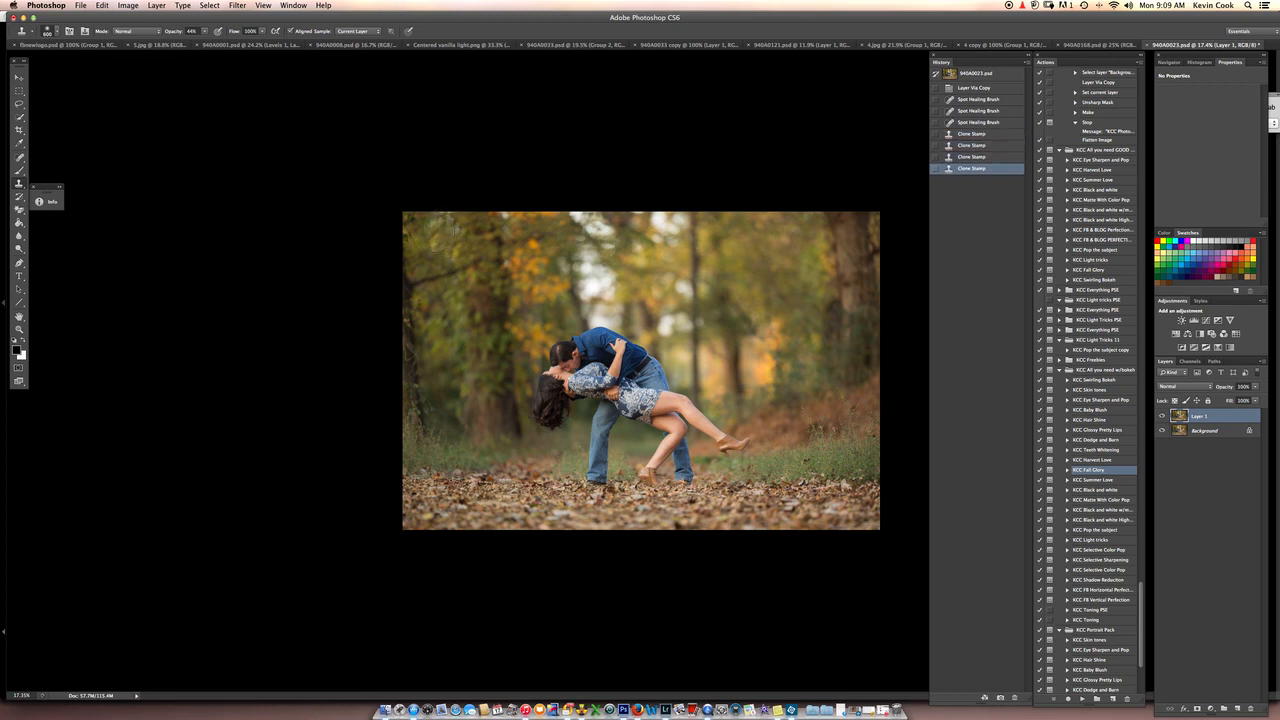
click(440, 230)
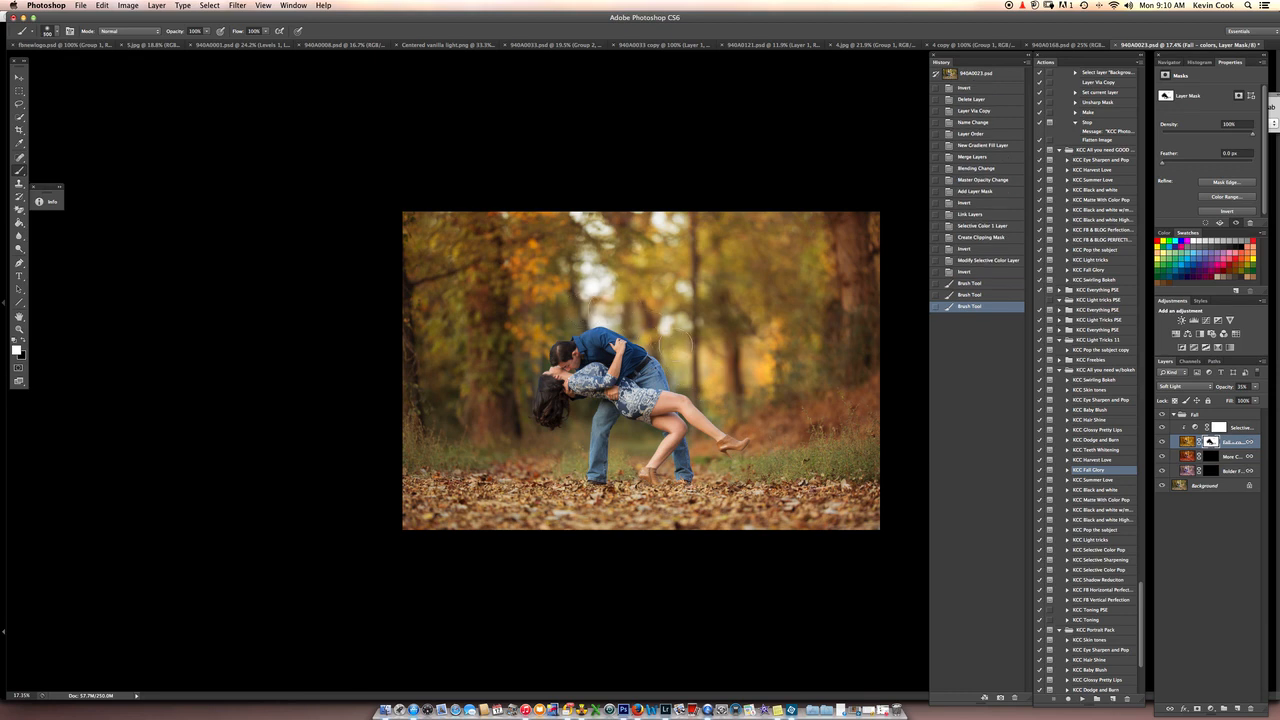
mouse_move(562, 322)
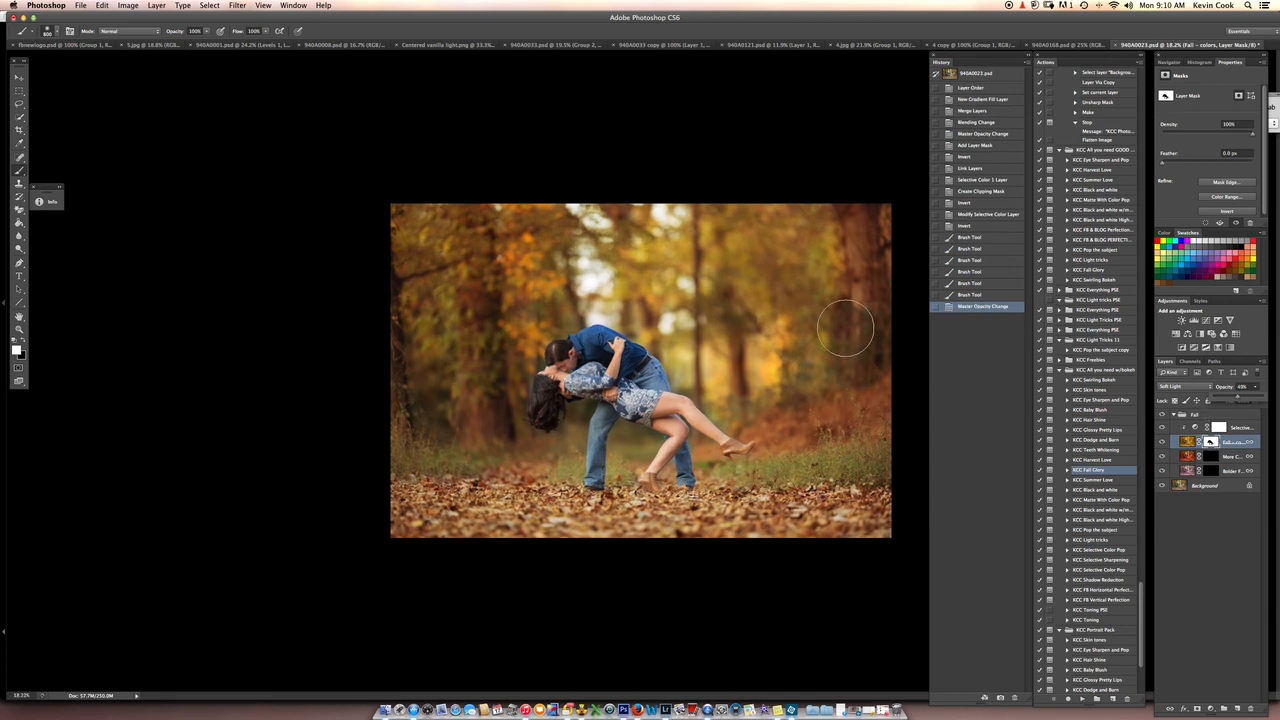
mouse_move(964, 444)
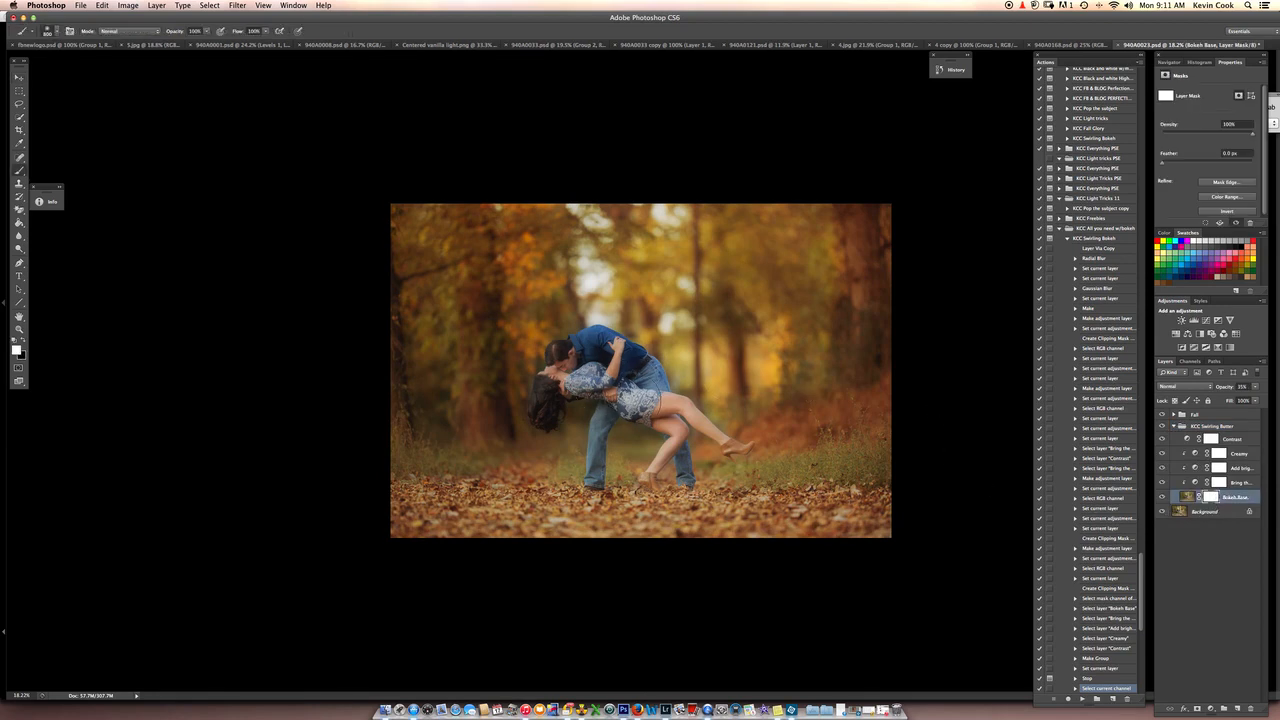
Run the bokeh action so it builds its grouped adjustment layers over the scene.
click(548, 402)
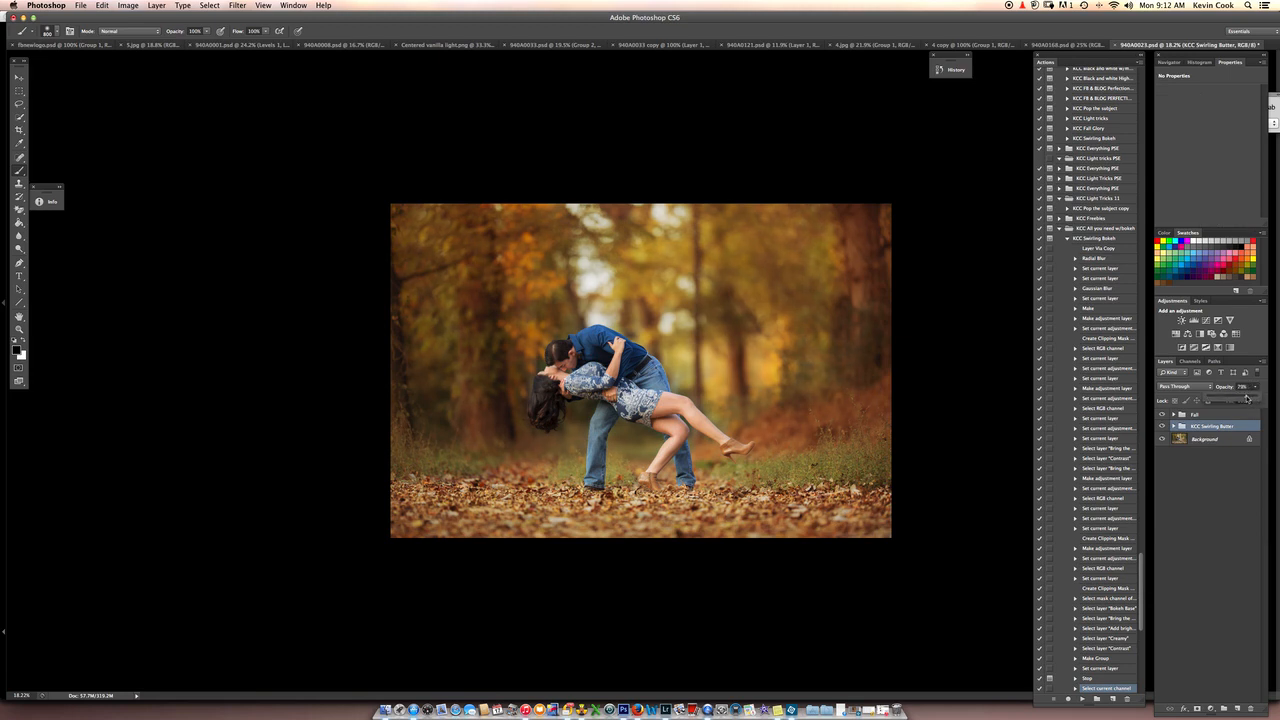
click(1204, 440)
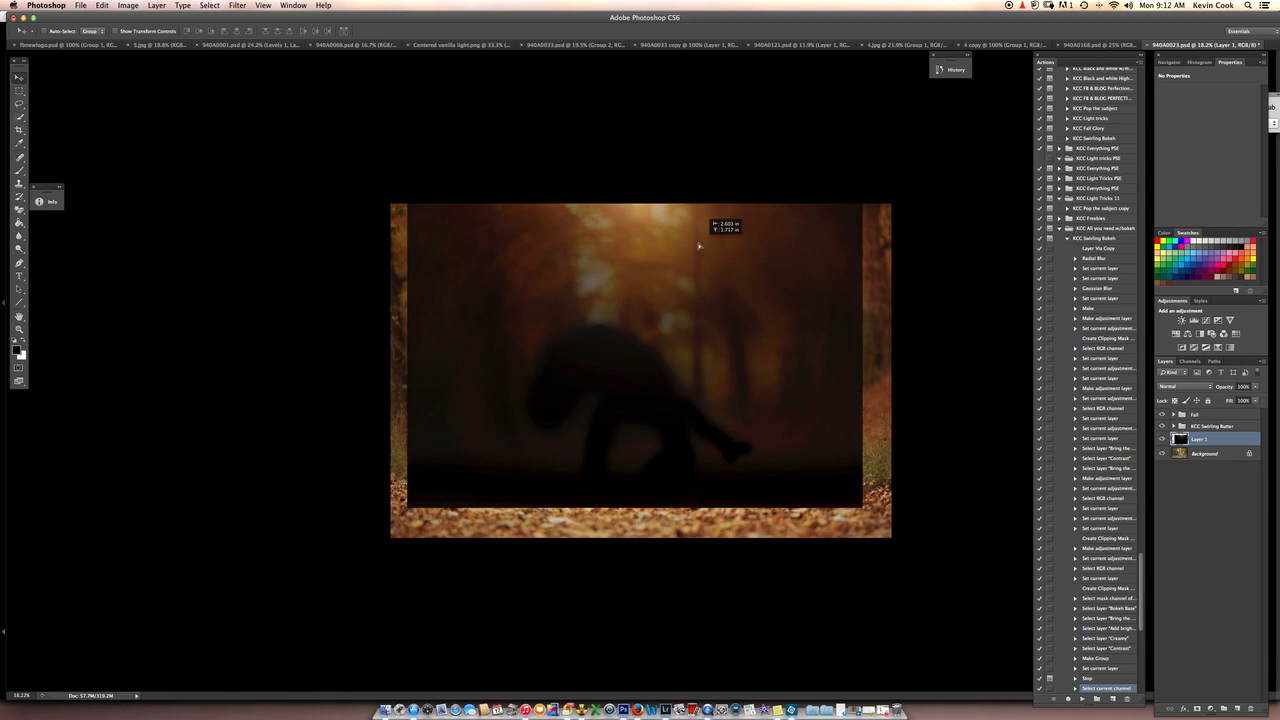
Commit the overlay stretched across the canvas and add a layer mask to it.
click(1184, 386)
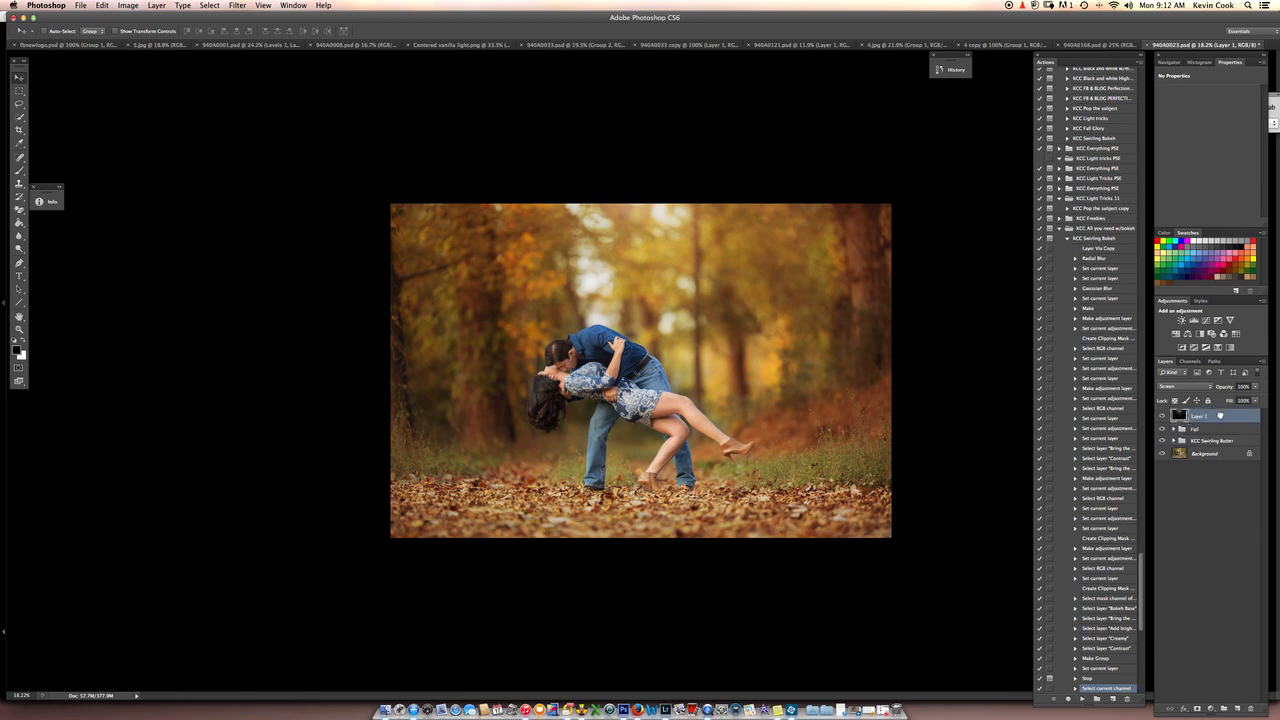
click(1254, 388)
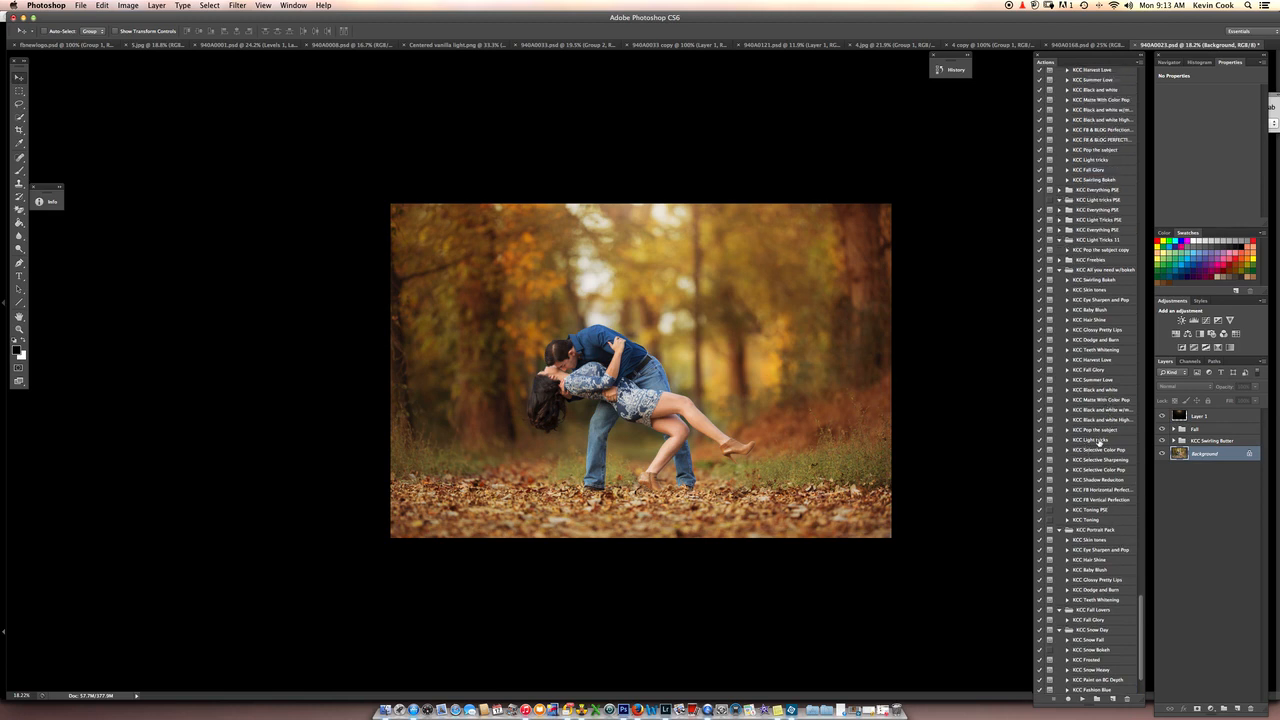
Run the light effect action, continuing past its message, to add a glow layer group.
click(1090, 440)
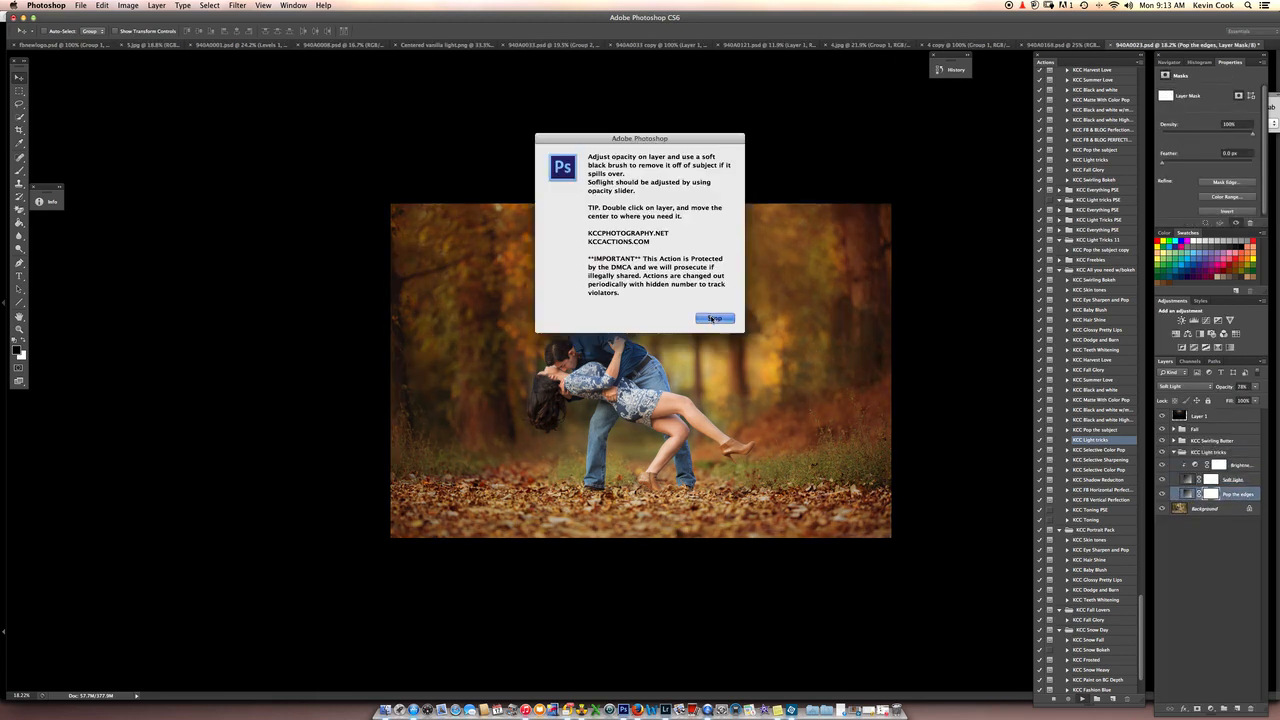
click(716, 318)
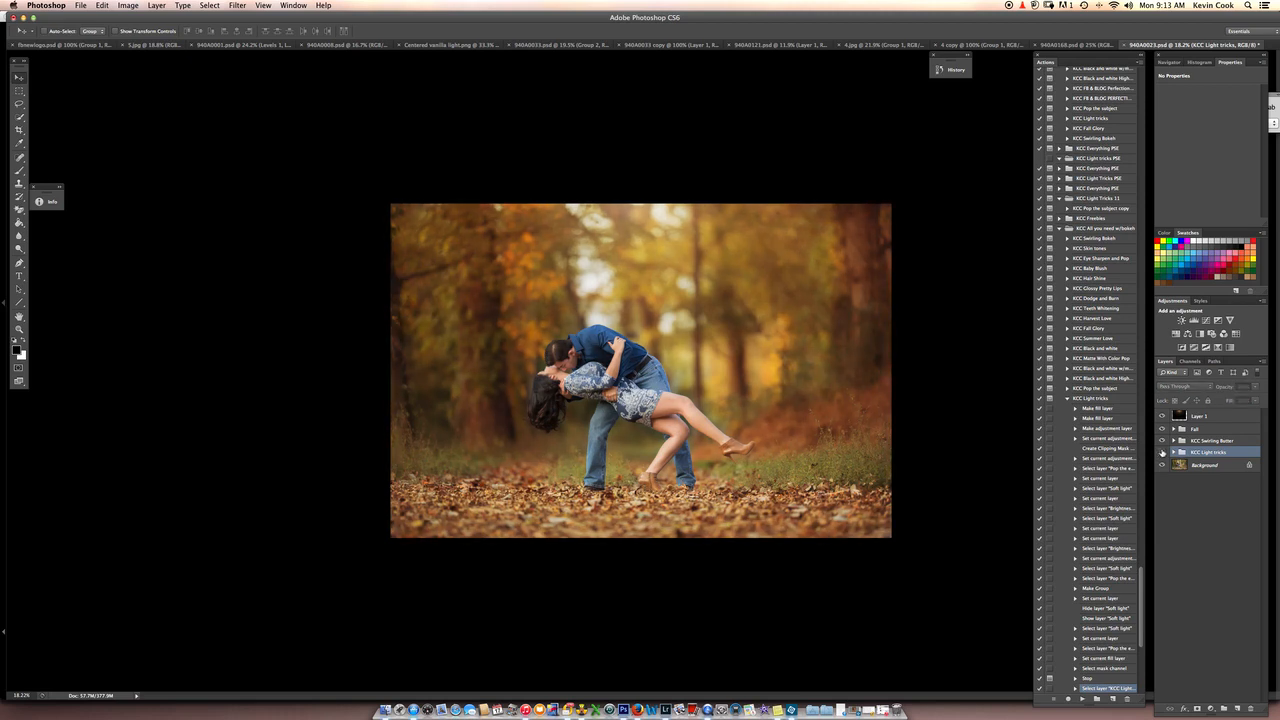
click(1210, 452)
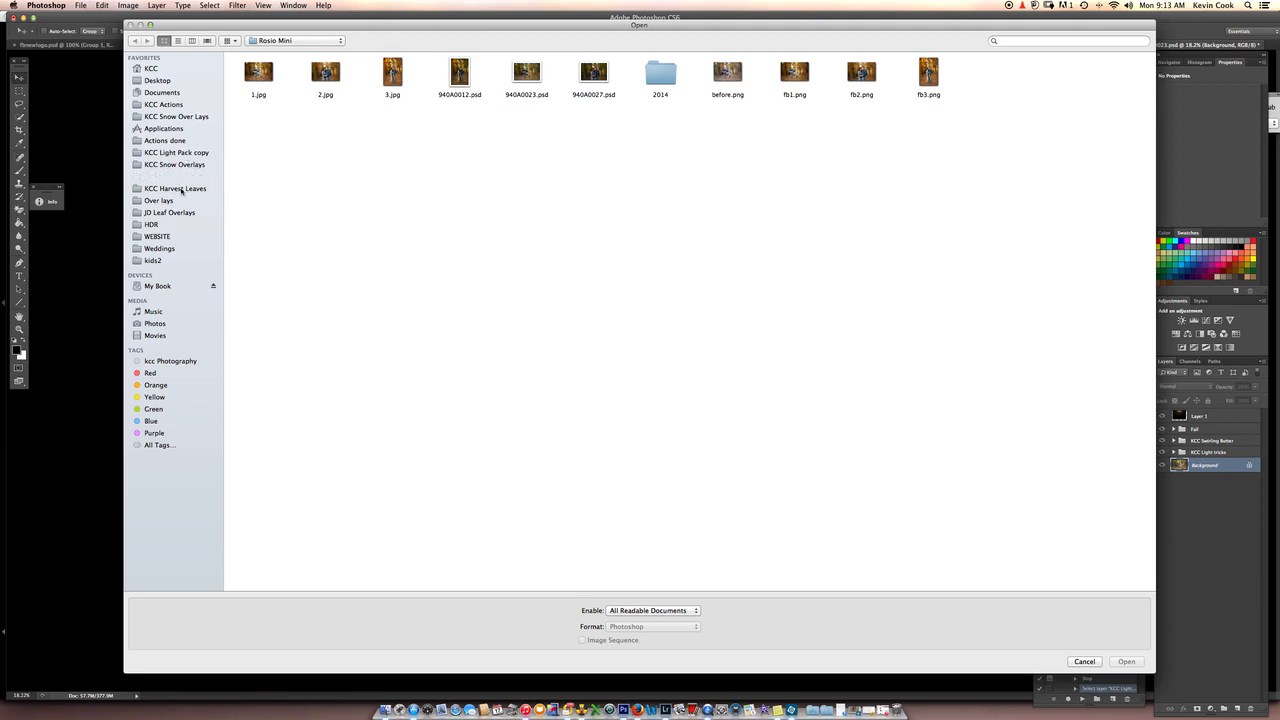
Browse into the Harvest Leaves folder and pick a leaf PNG, then switch to a different one.
click(176, 188)
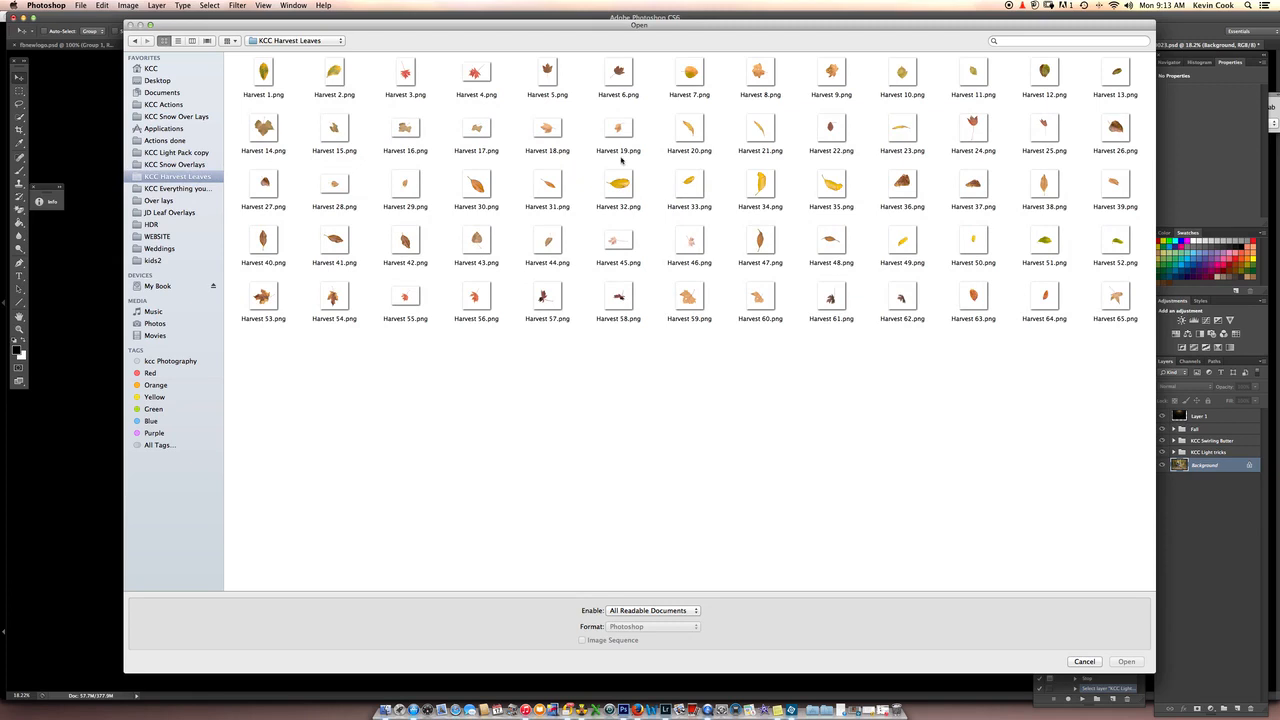
mouse_move(1016, 96)
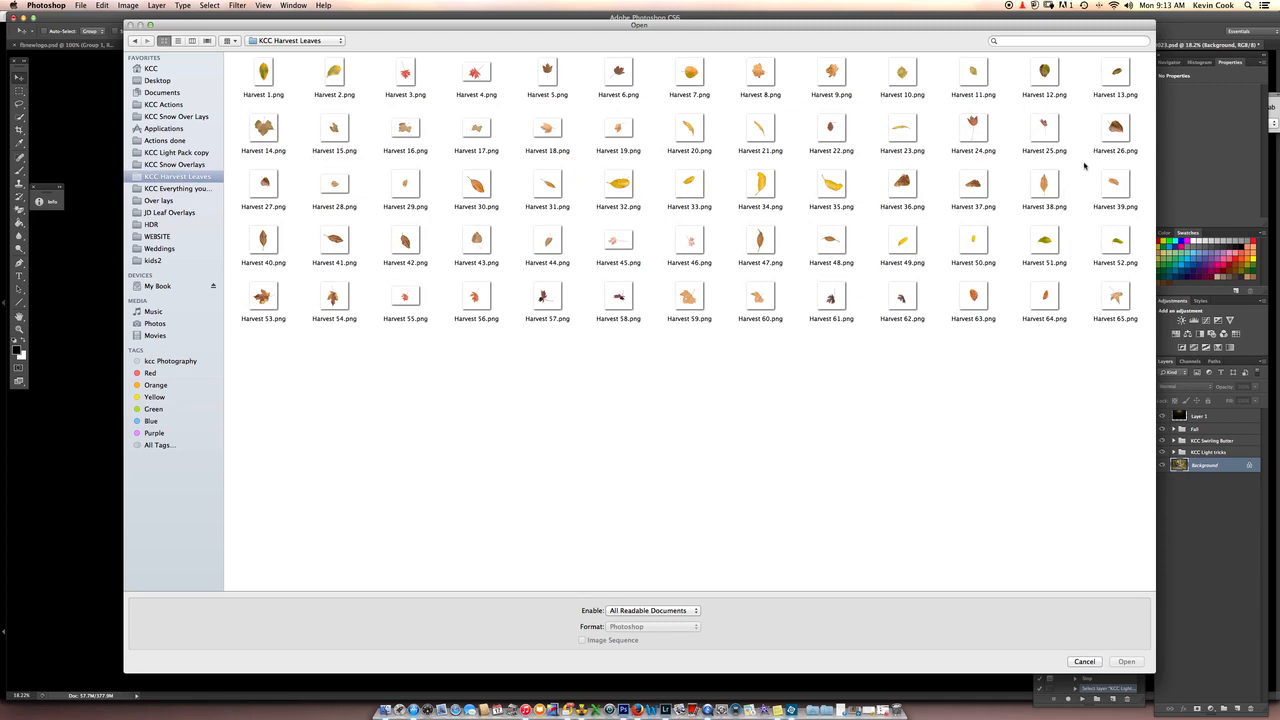
click(1114, 184)
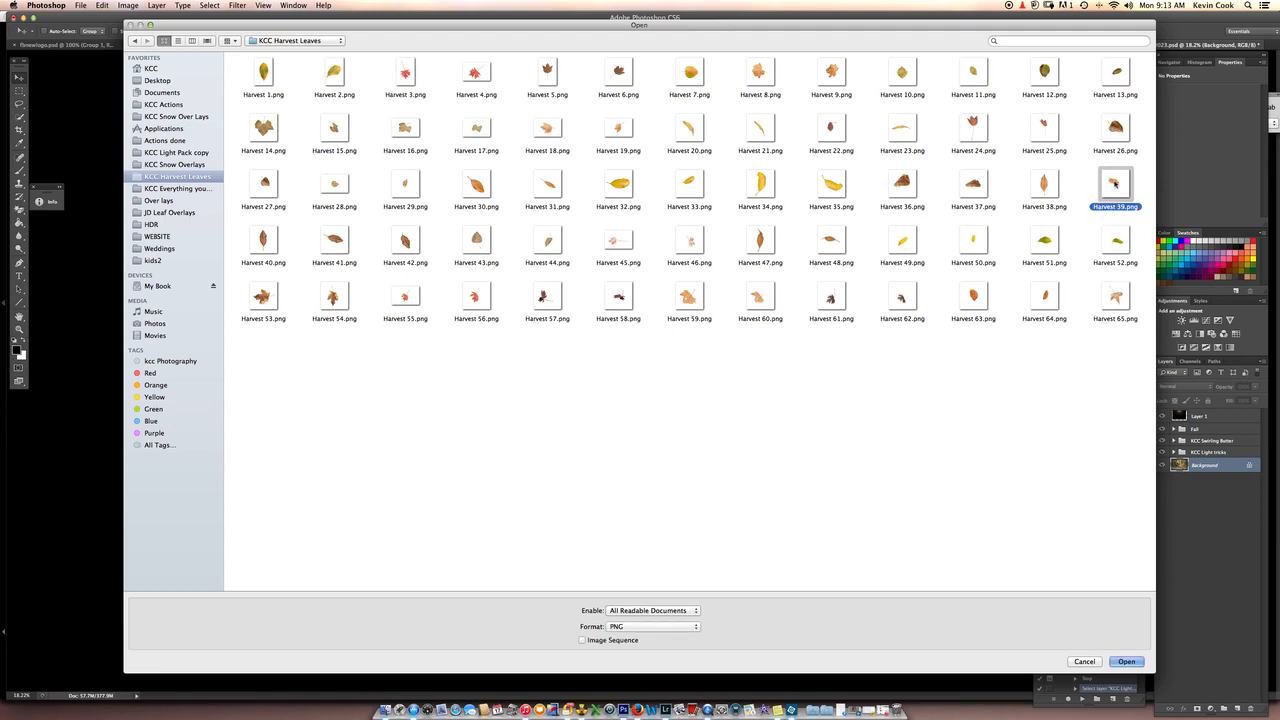
mouse_move(858, 252)
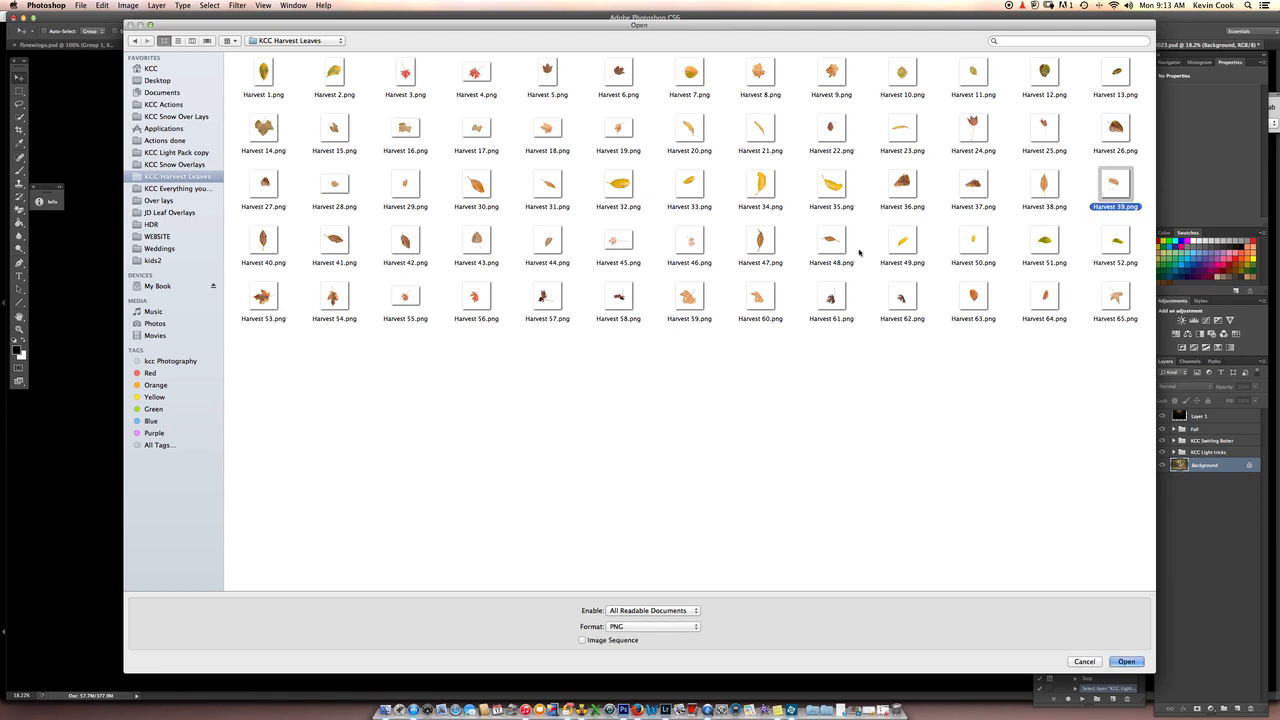
click(760, 240)
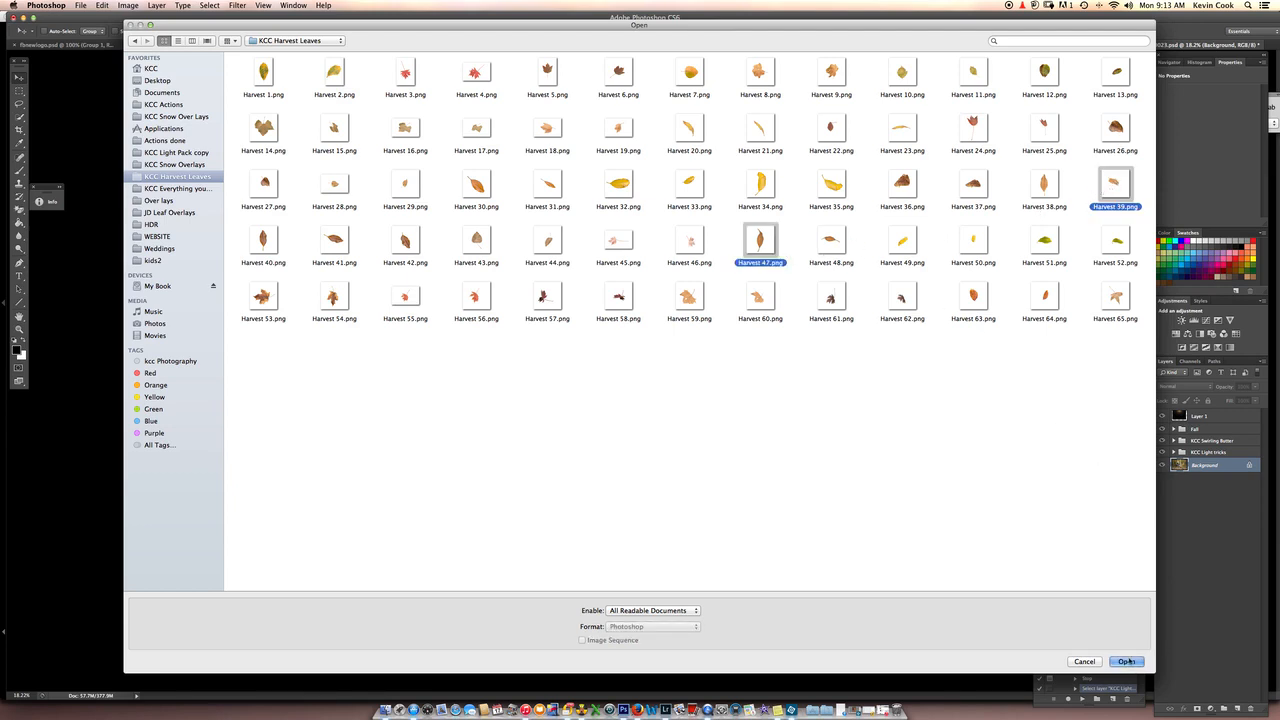
Open the chosen brown leaf image and move it onto the couple photo as a new layer.
click(1126, 660)
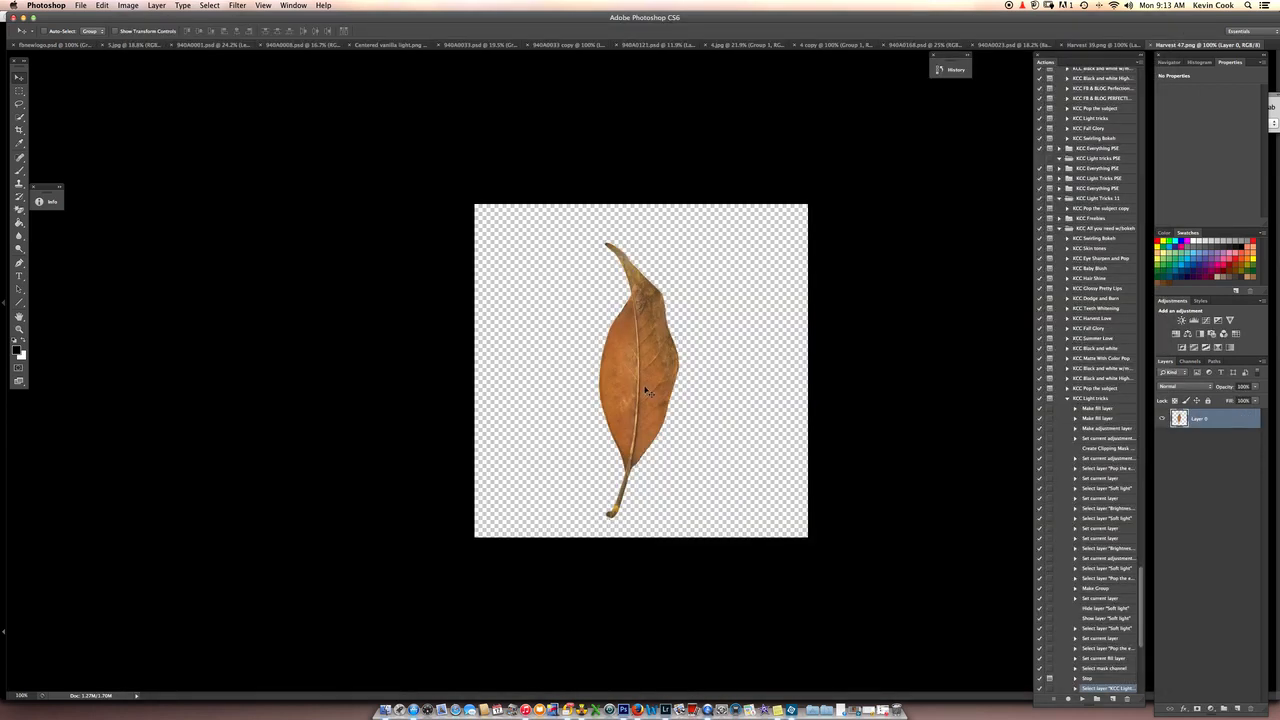
click(984, 44)
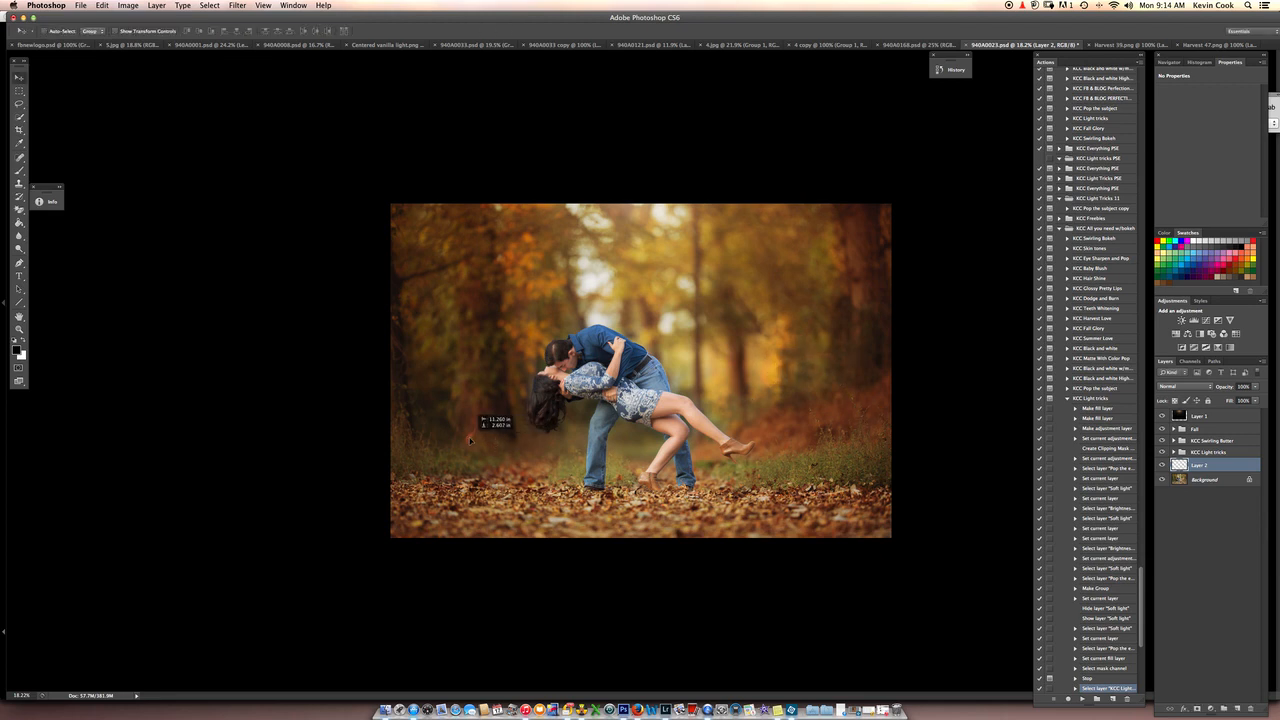
Apply a Motion Blur at about -47 degrees to the leaf layer.
click(236, 4)
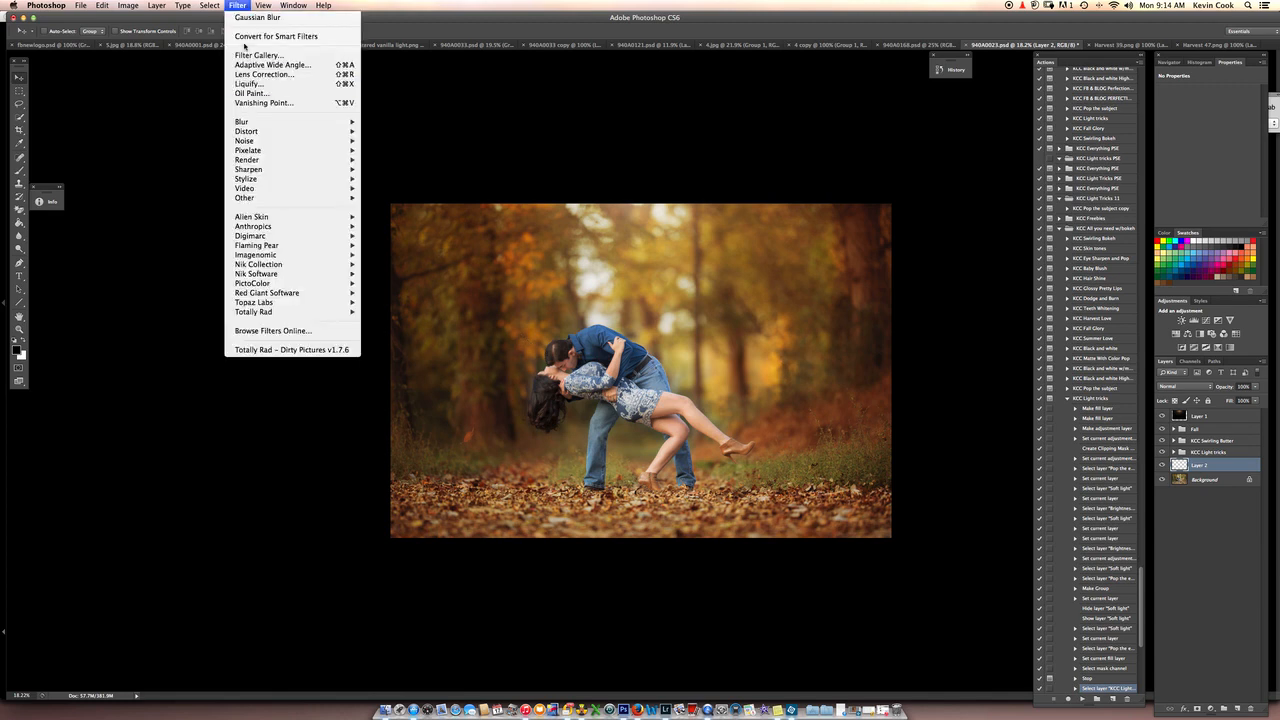
mouse_move(240, 122)
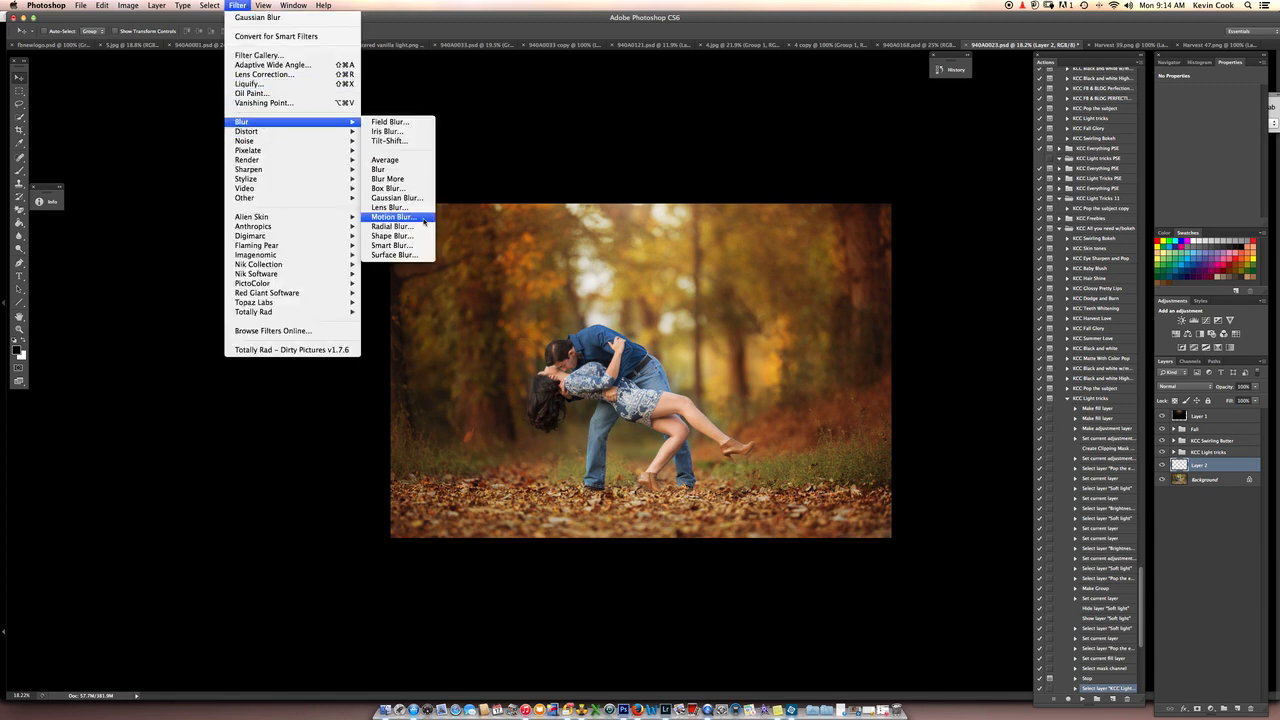
click(392, 216)
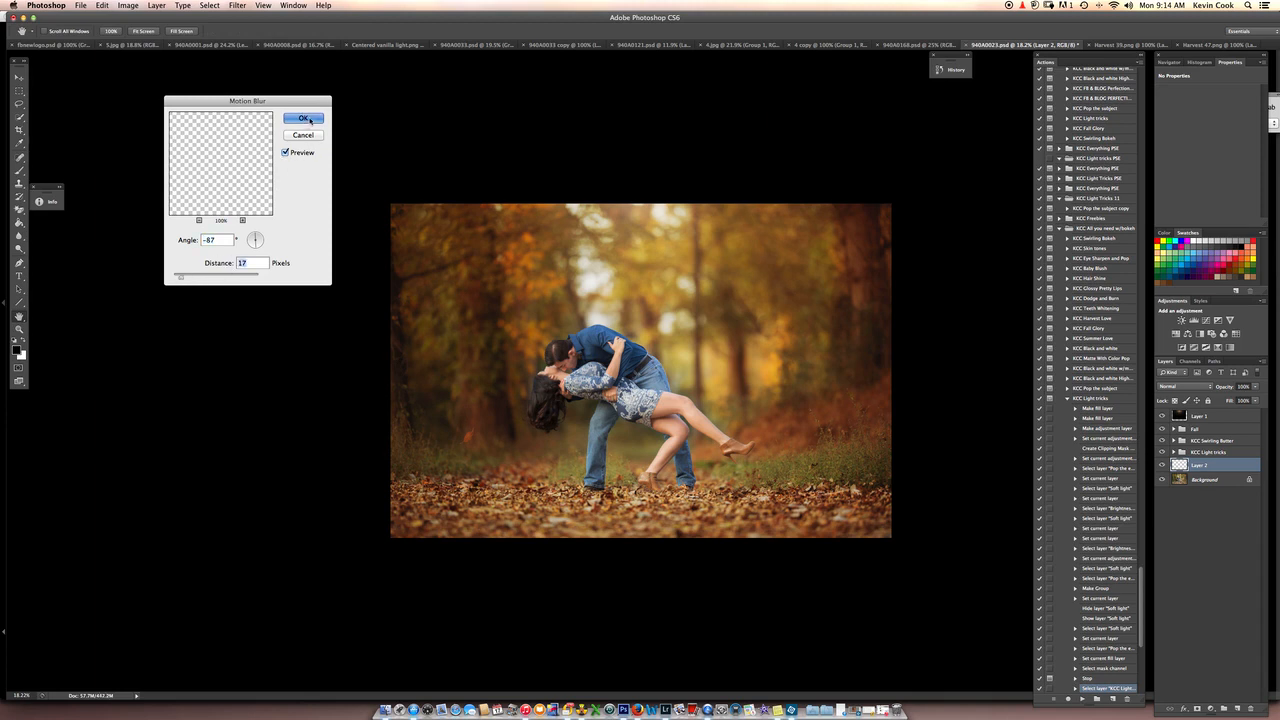
click(304, 118)
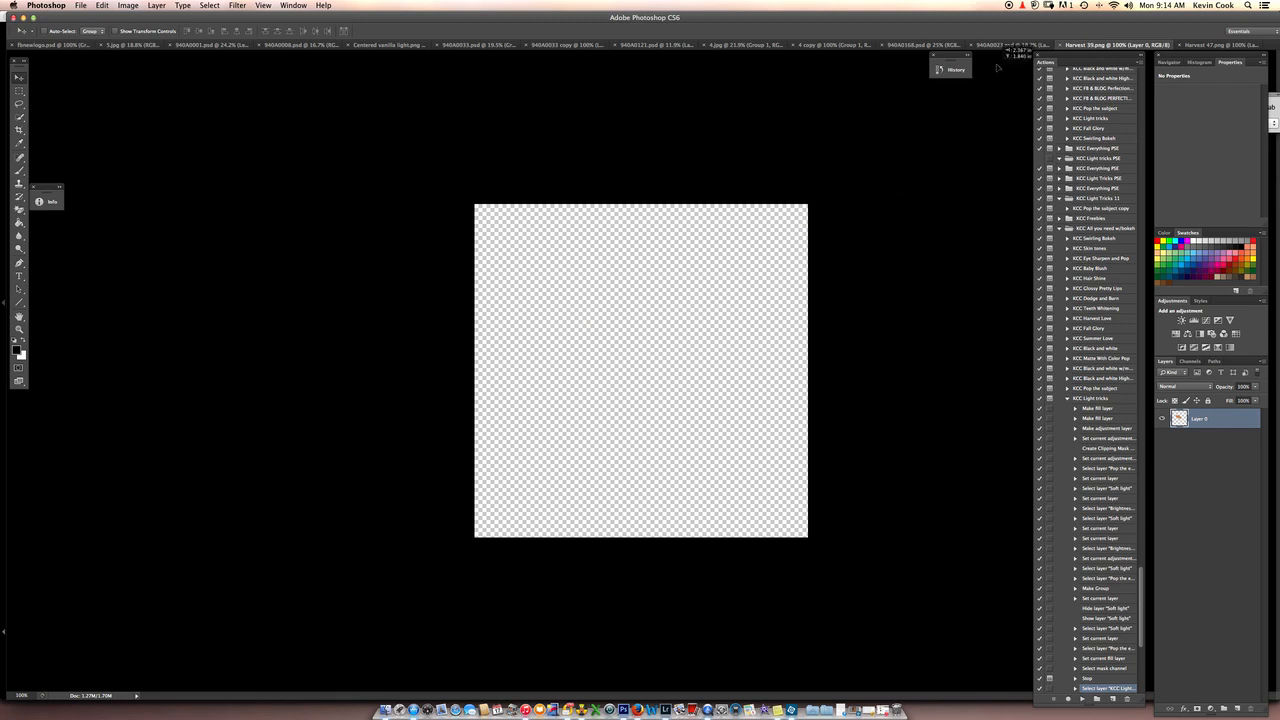
Drag the leaf from its document onto the couple photo as a second leaf layer.
click(1000, 44)
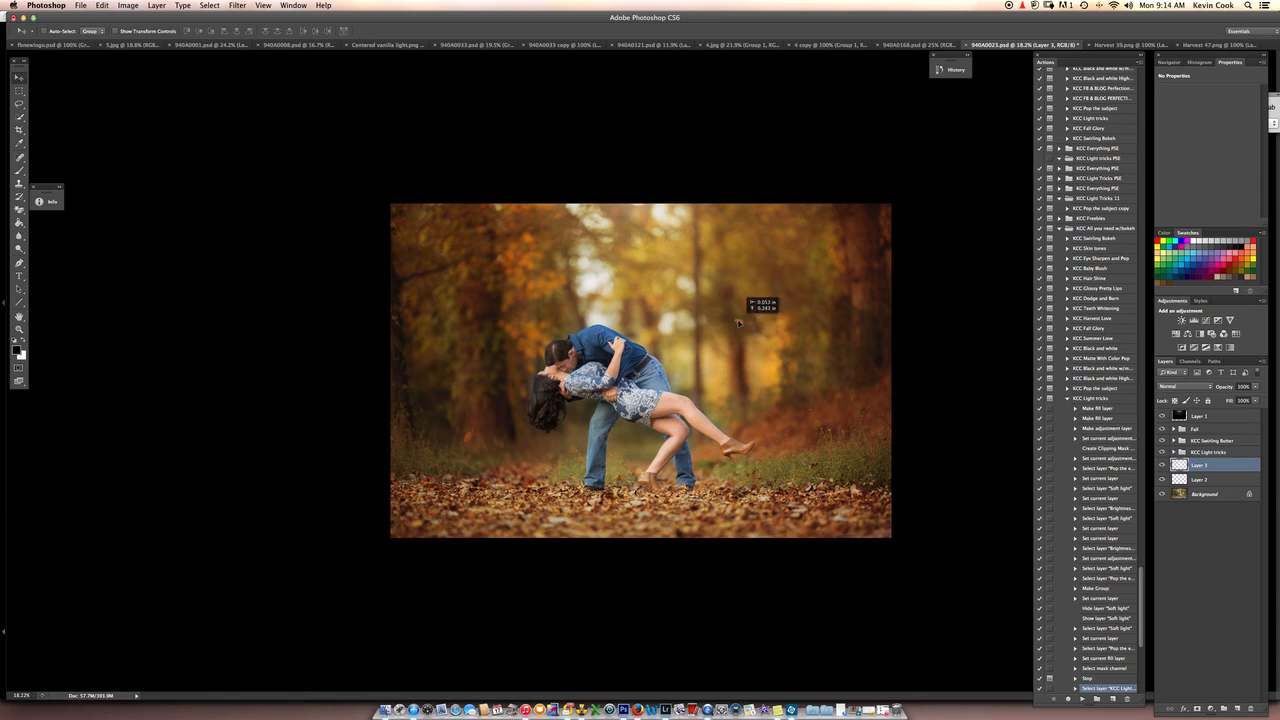
Apply a Gaussian Blur of about 2.3 pixels to the second leaf.
click(236, 4)
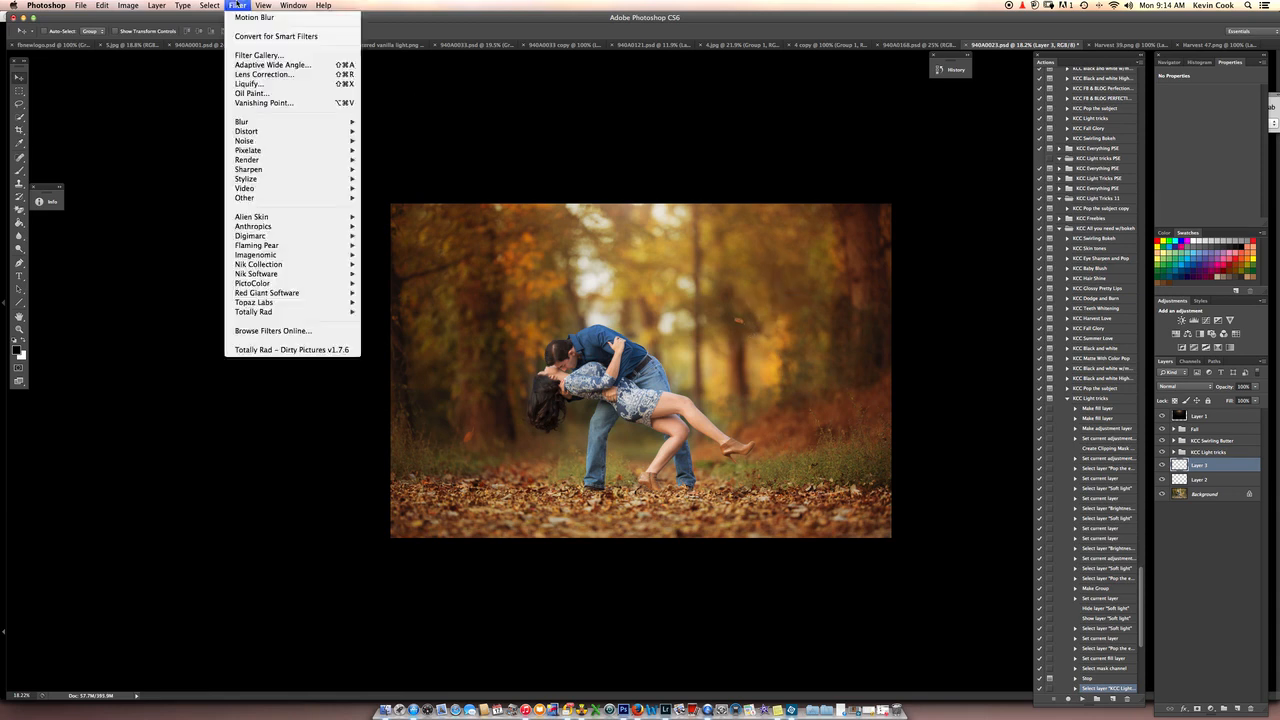
mouse_move(242, 122)
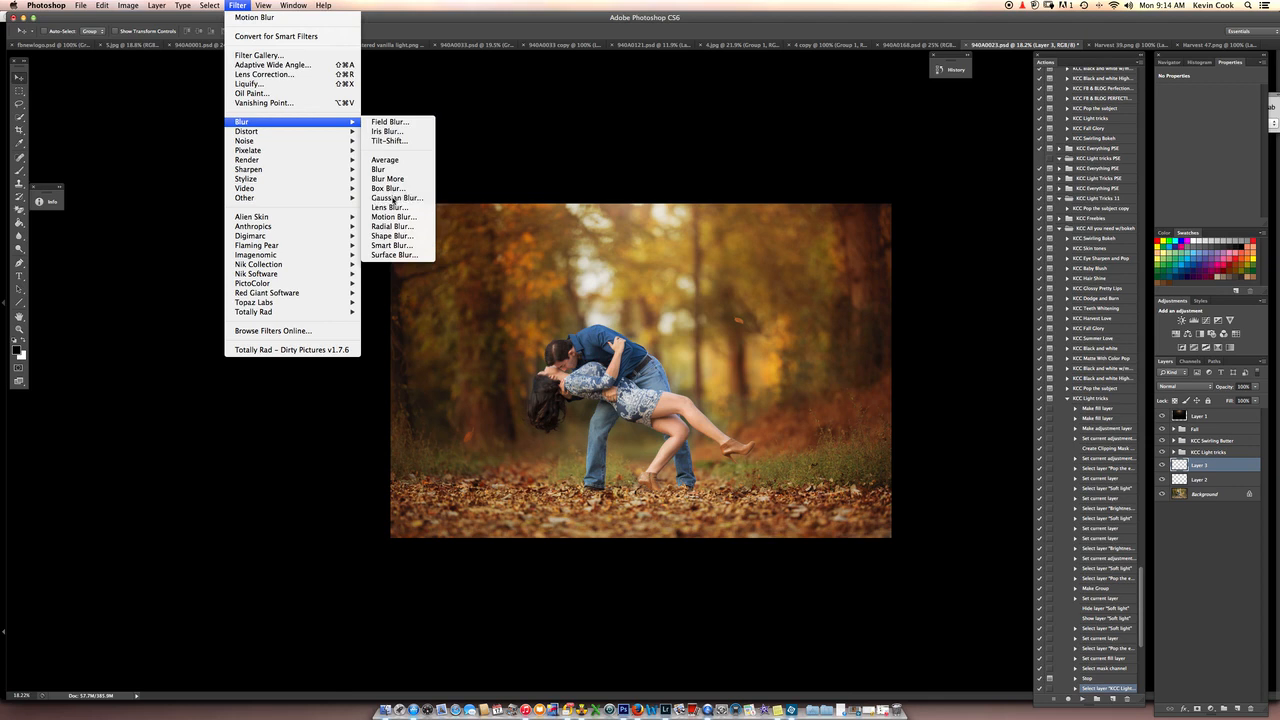
click(396, 198)
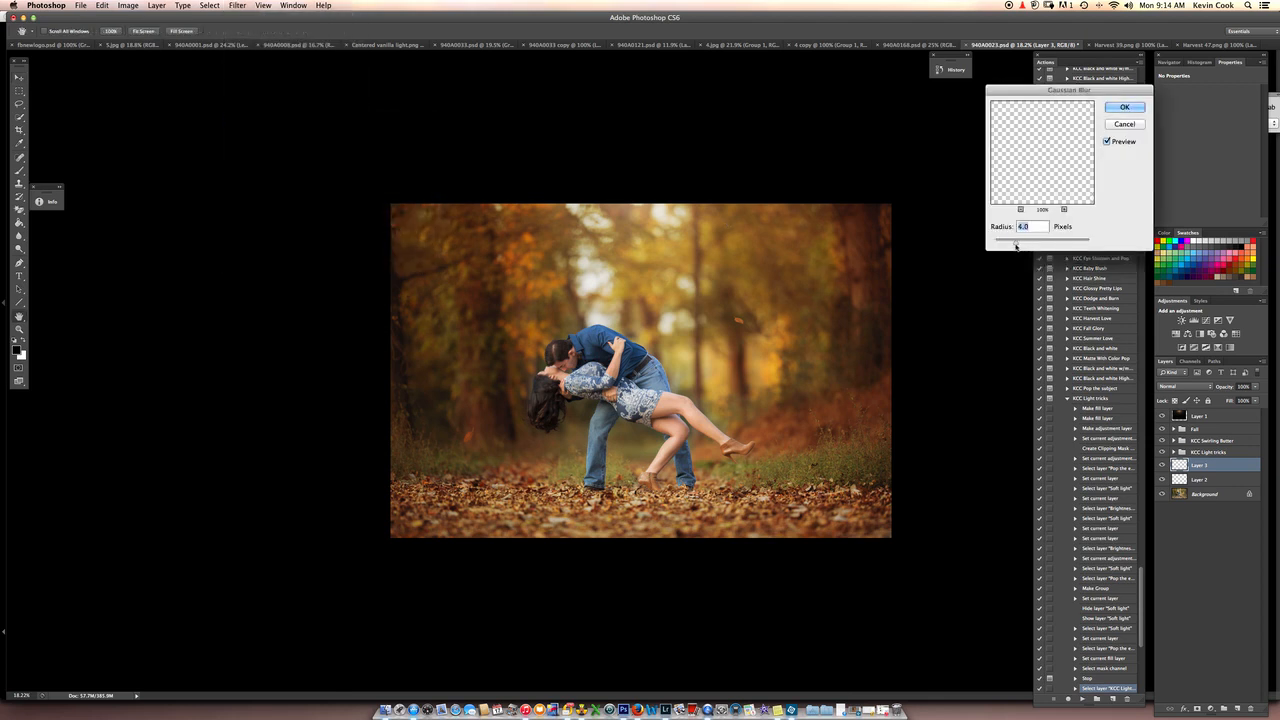
drag(1016, 240, 1008, 240)
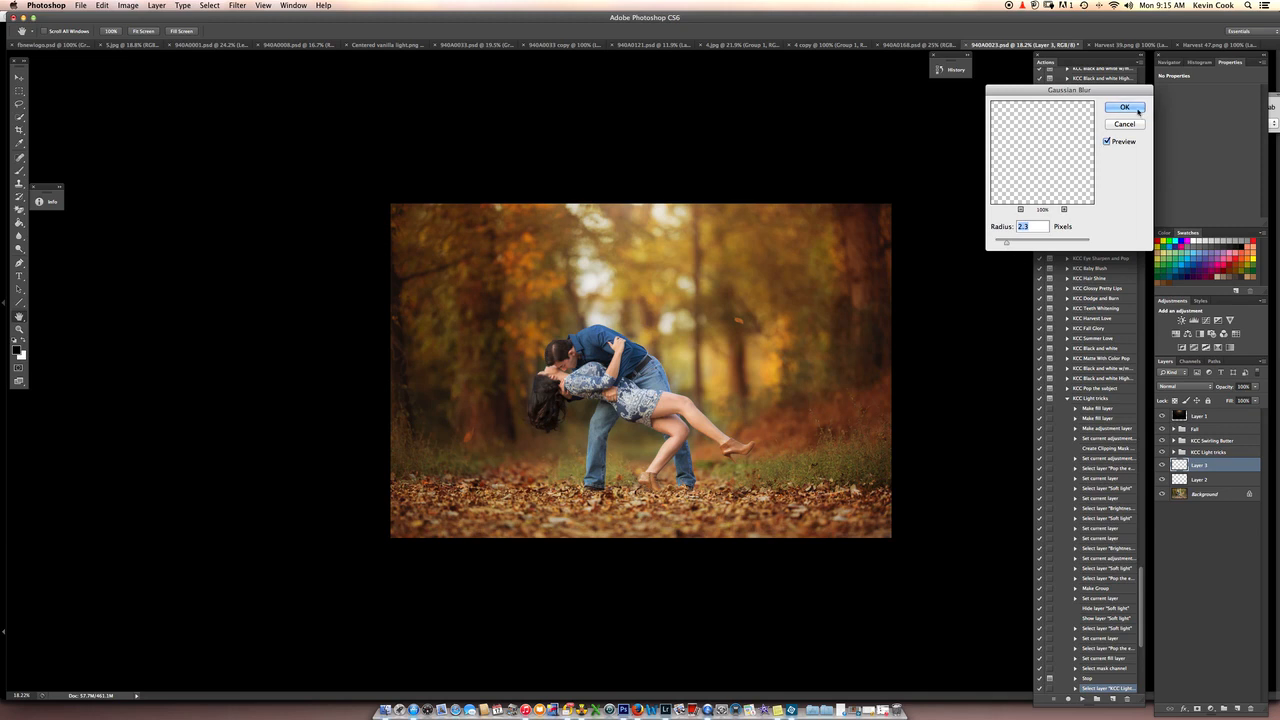
click(1124, 108)
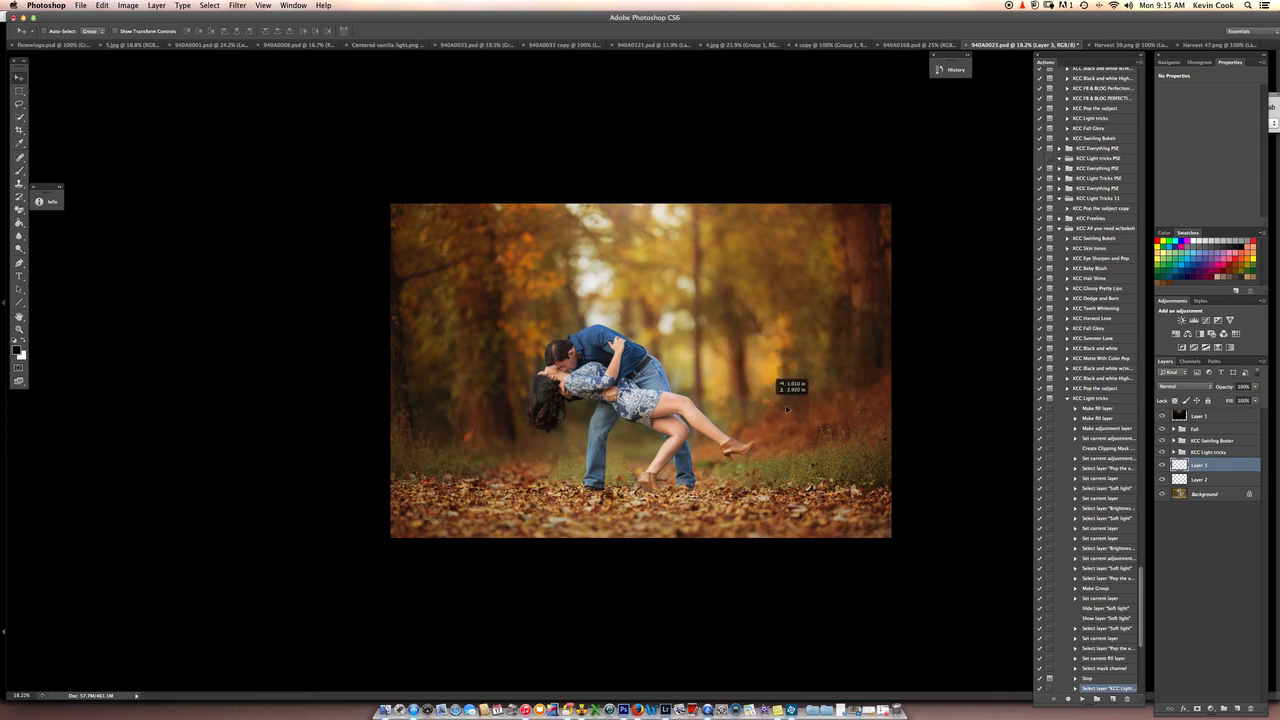
mouse_move(764, 300)
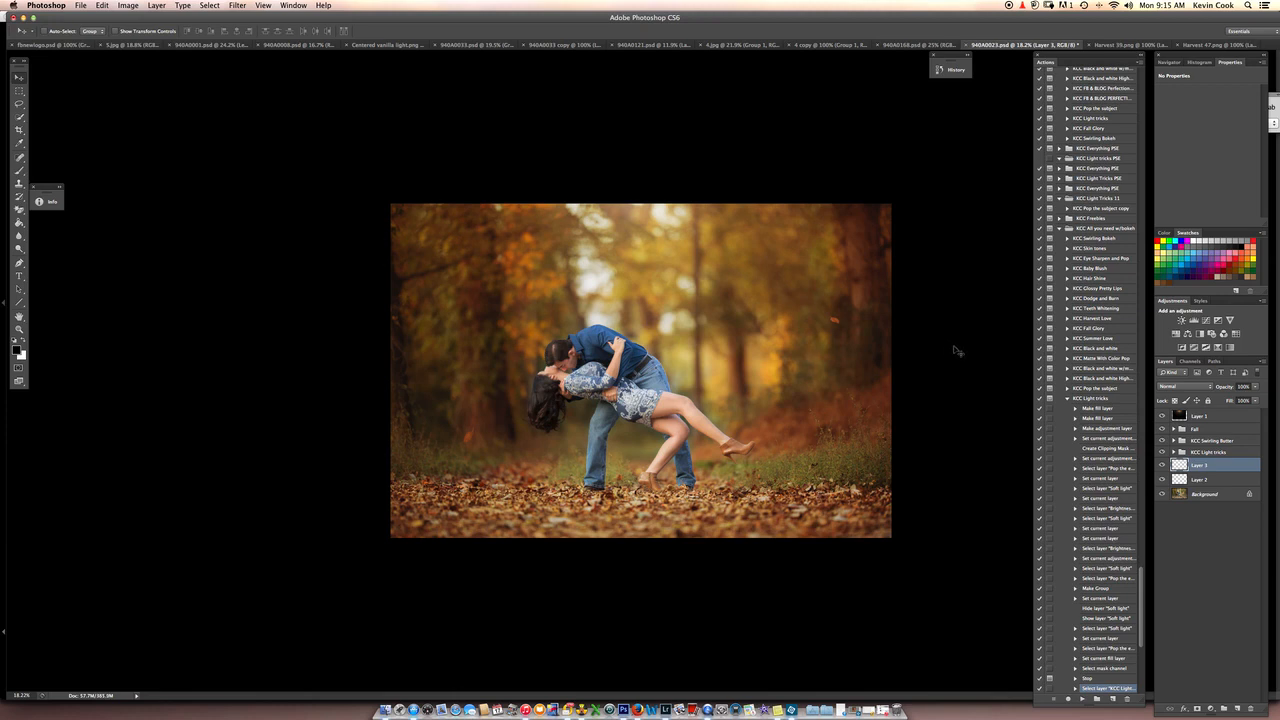
mouse_move(476, 202)
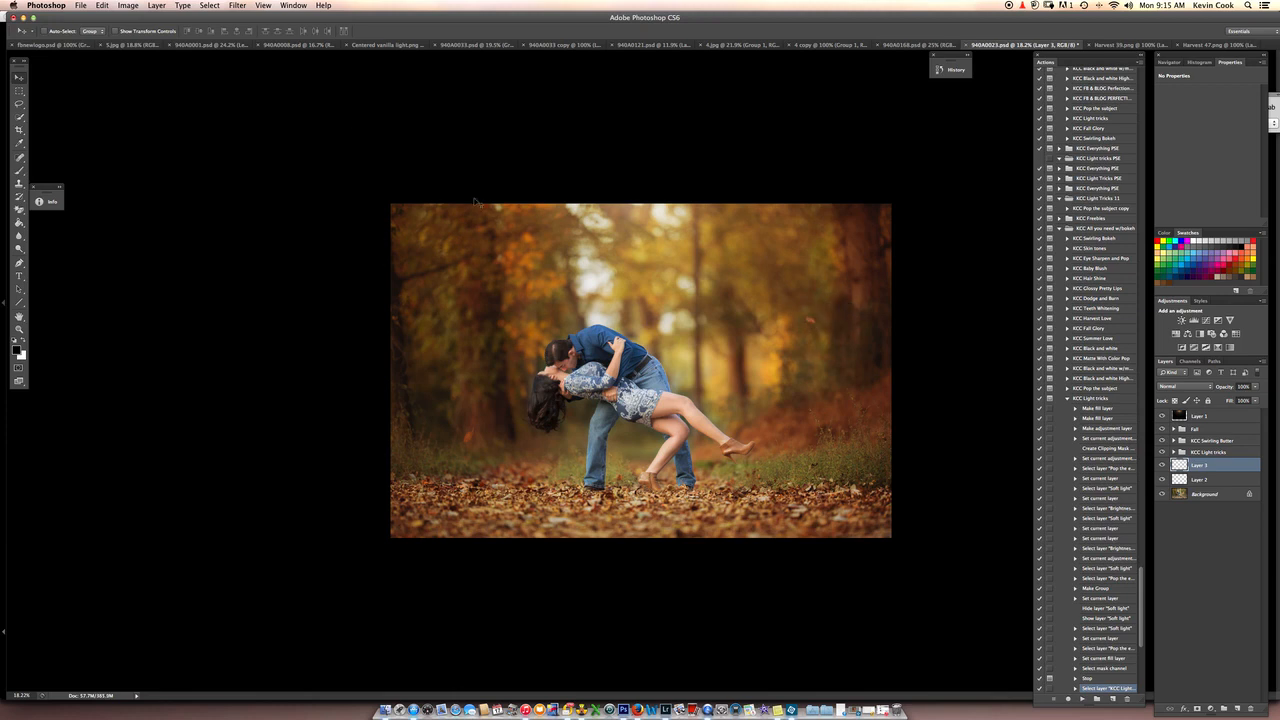
Apply a matching -47 degree Motion Blur to the second leaf so it appears to fall.
click(236, 4)
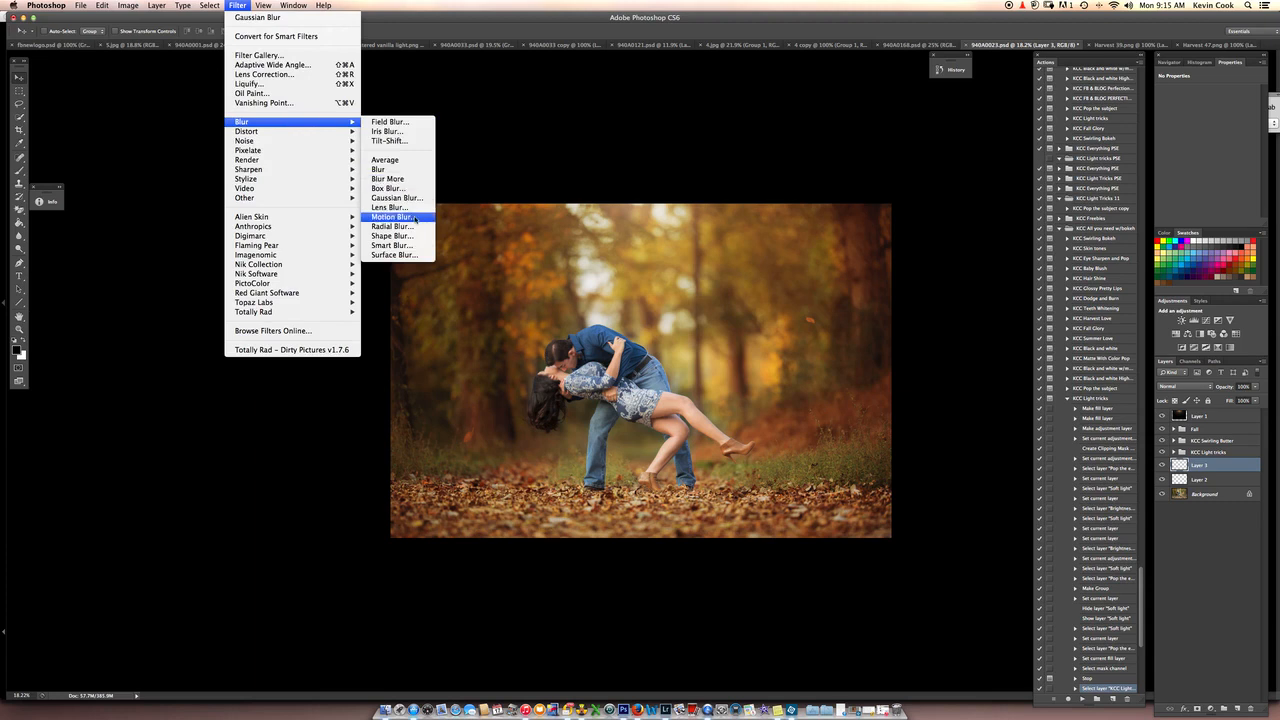
click(394, 216)
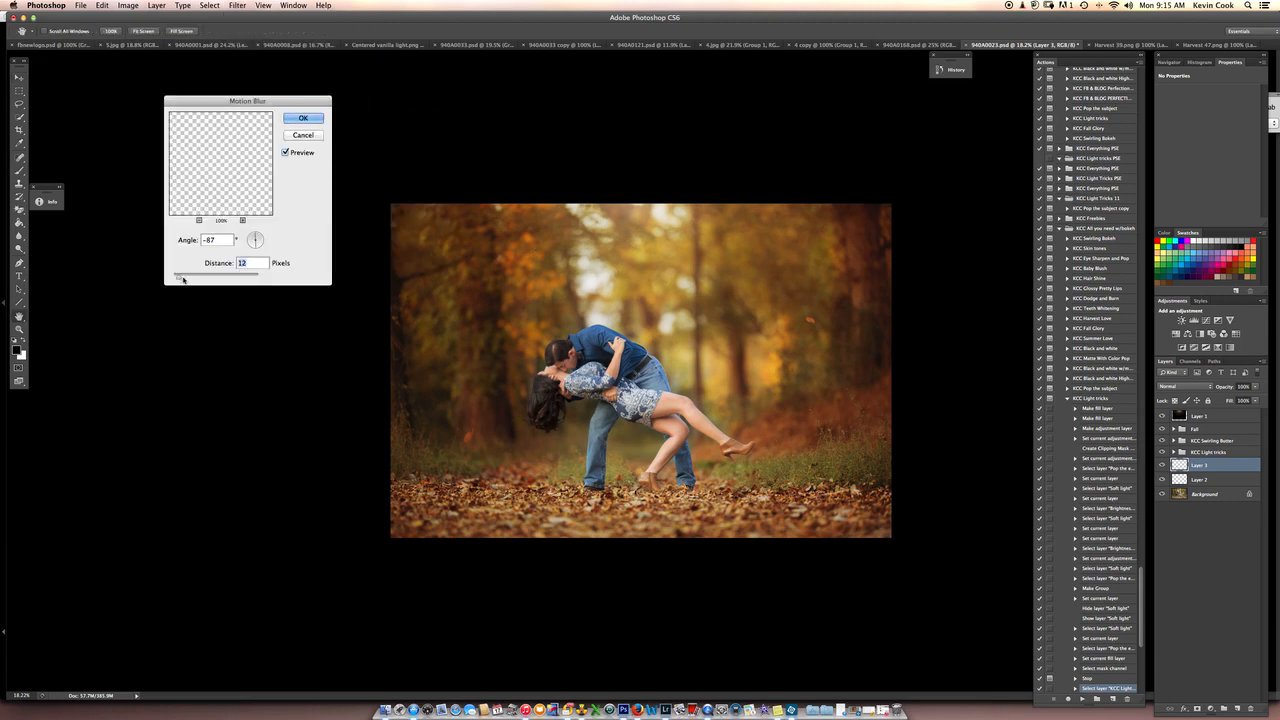
click(304, 118)
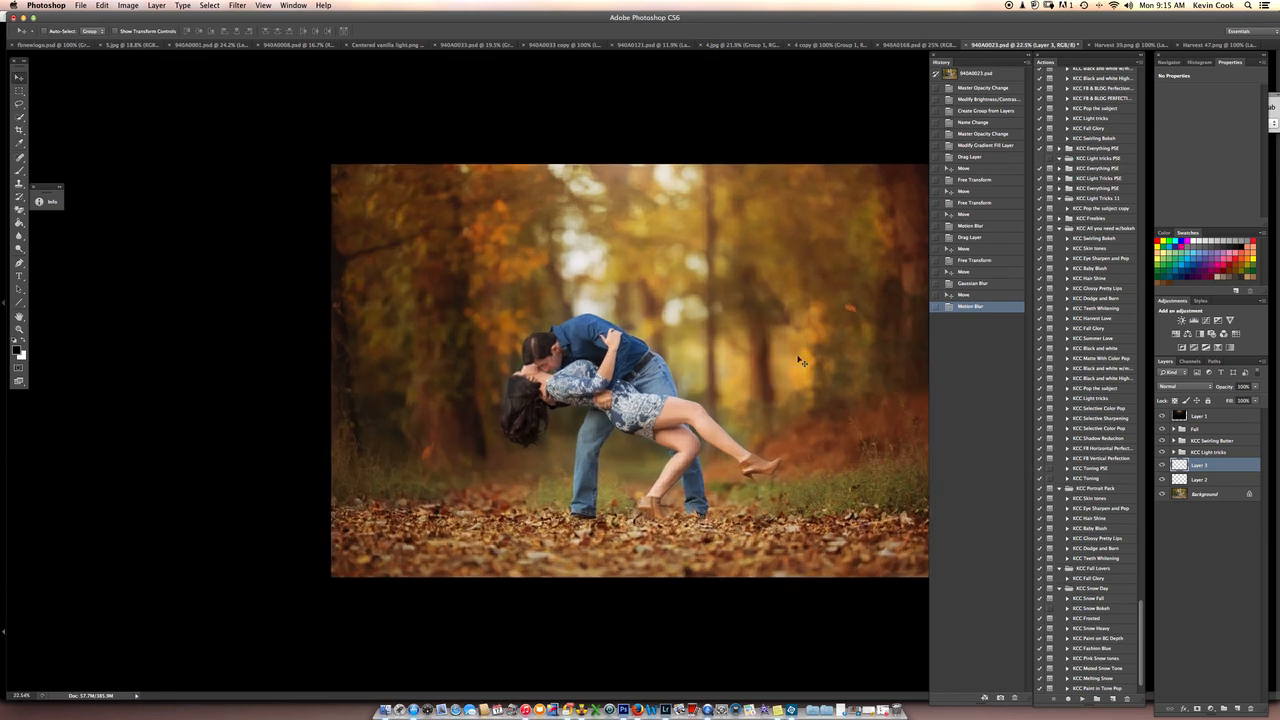
mouse_move(944, 380)
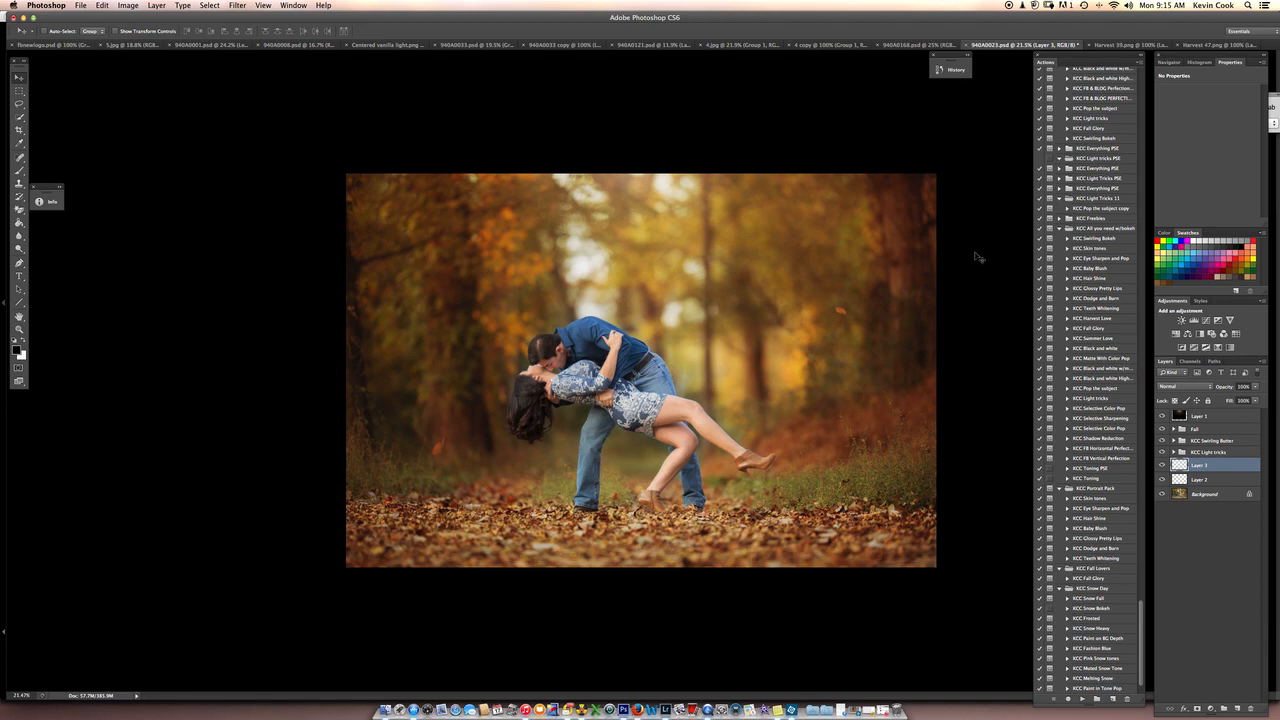
mouse_move(984, 238)
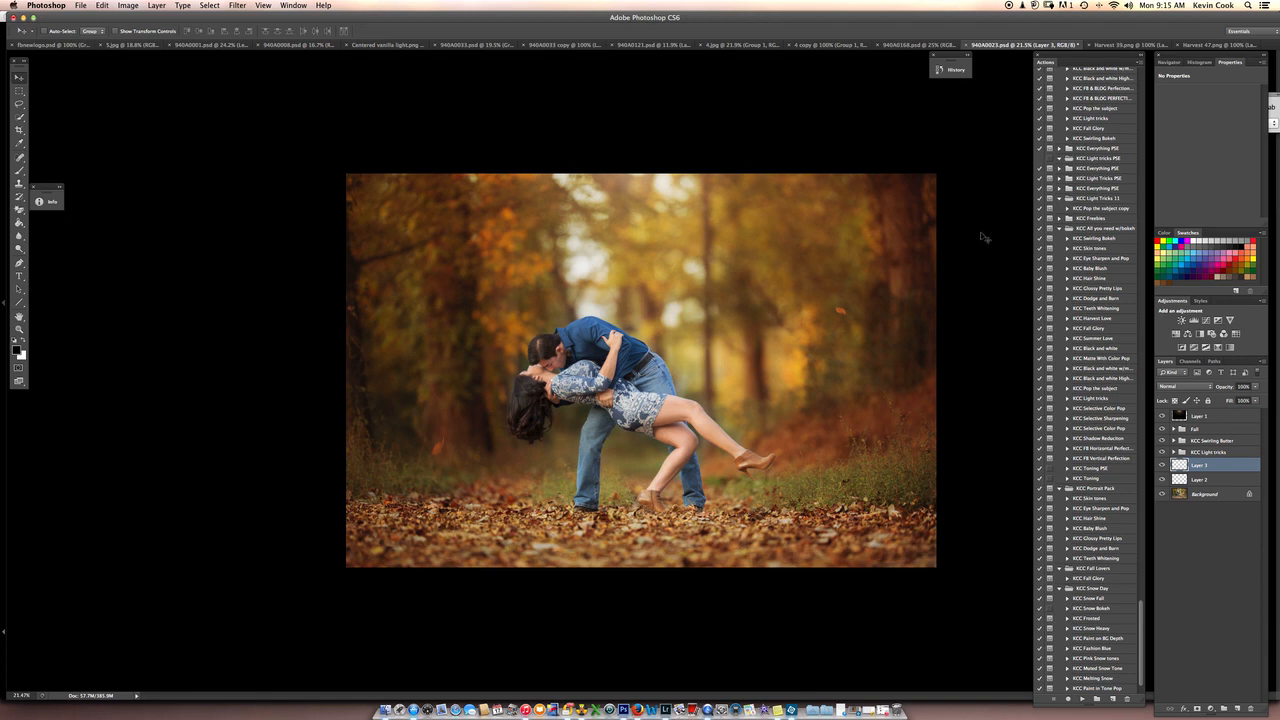
mouse_move(984, 240)
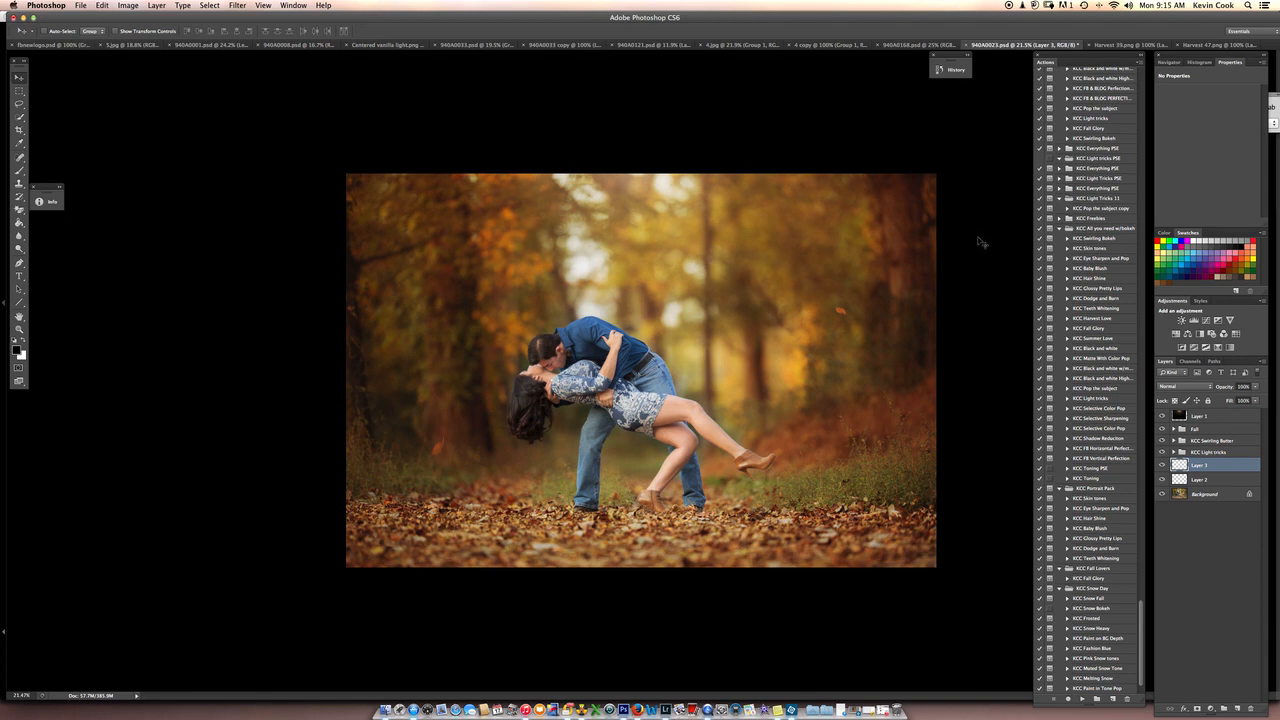
mouse_move(672, 684)
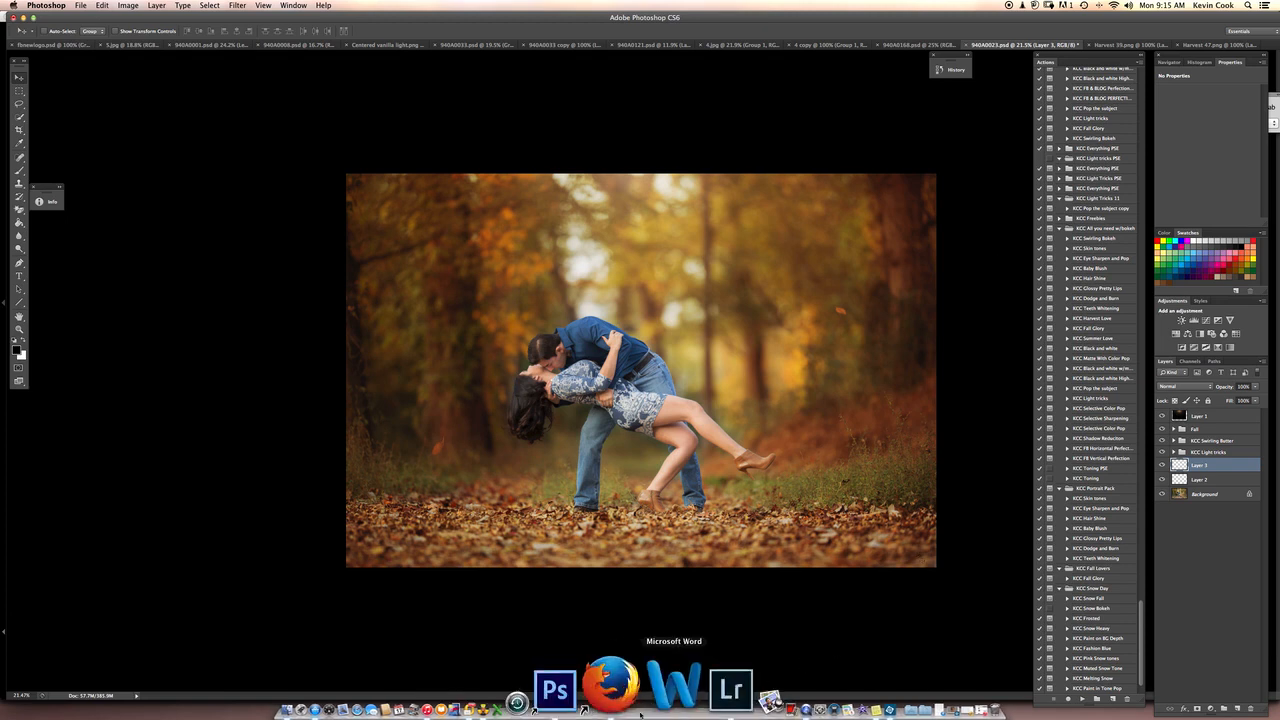